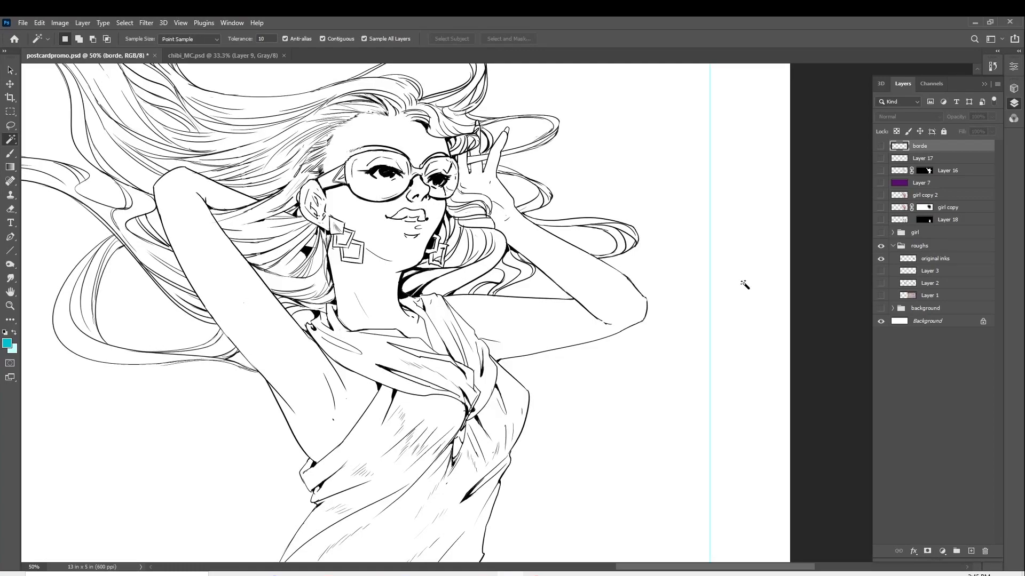
mouse_move(675, 468)
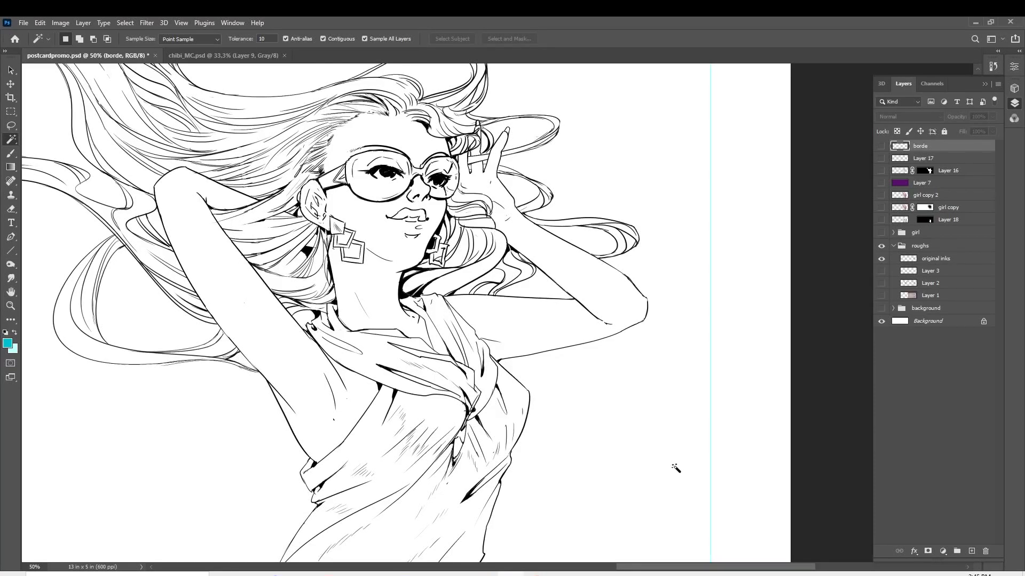
mouse_move(313, 373)
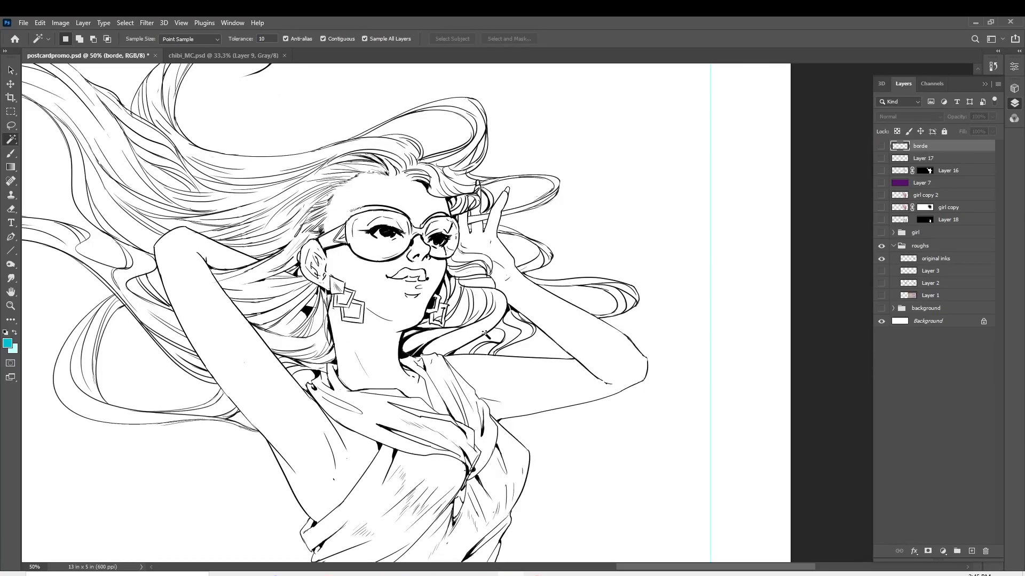
mouse_move(496, 392)
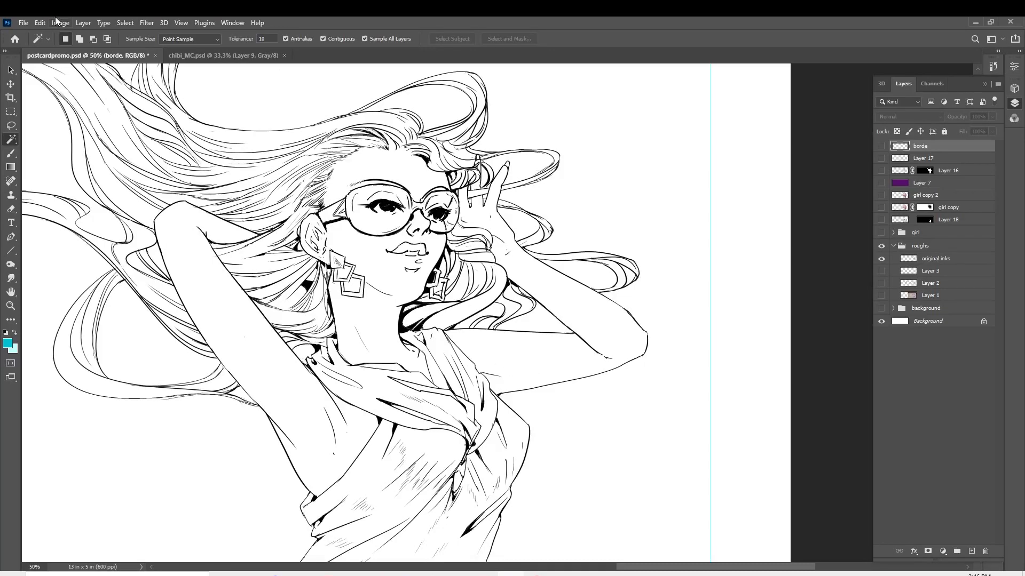
Bring up the Image mode options to convert the RGB postcard to grayscale
click(59, 22)
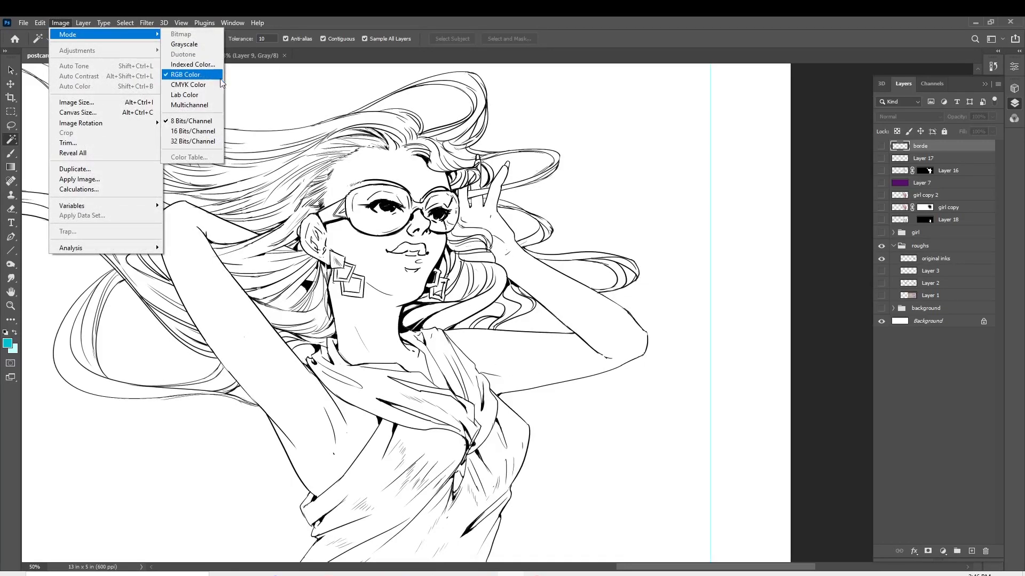
mouse_move(192, 64)
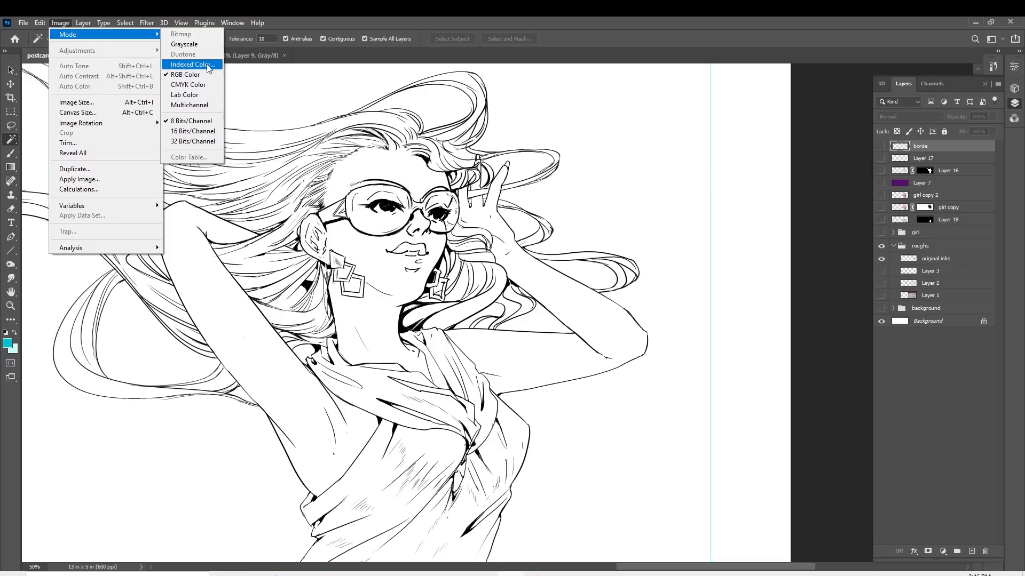
mouse_move(188, 85)
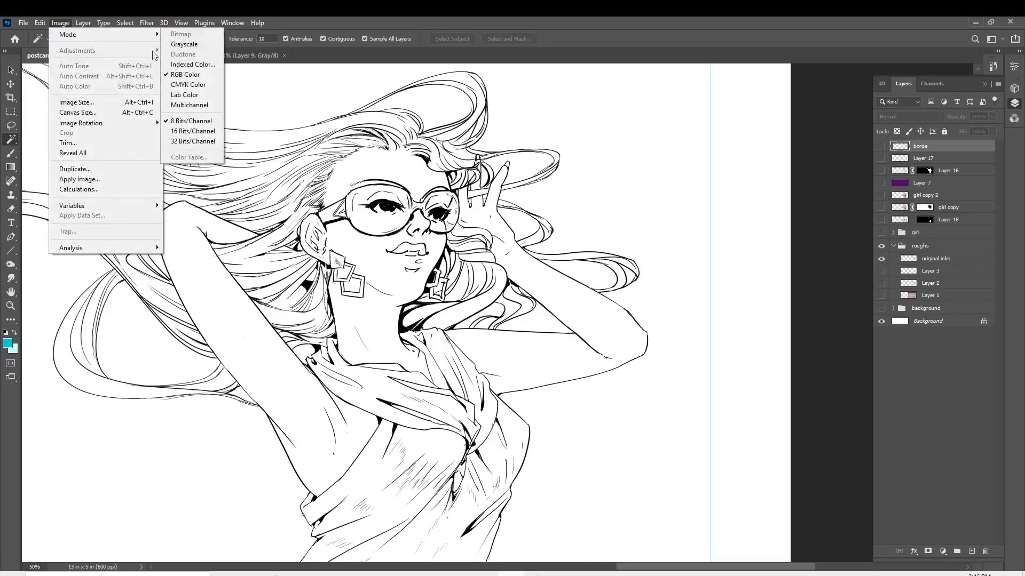
mouse_move(67, 34)
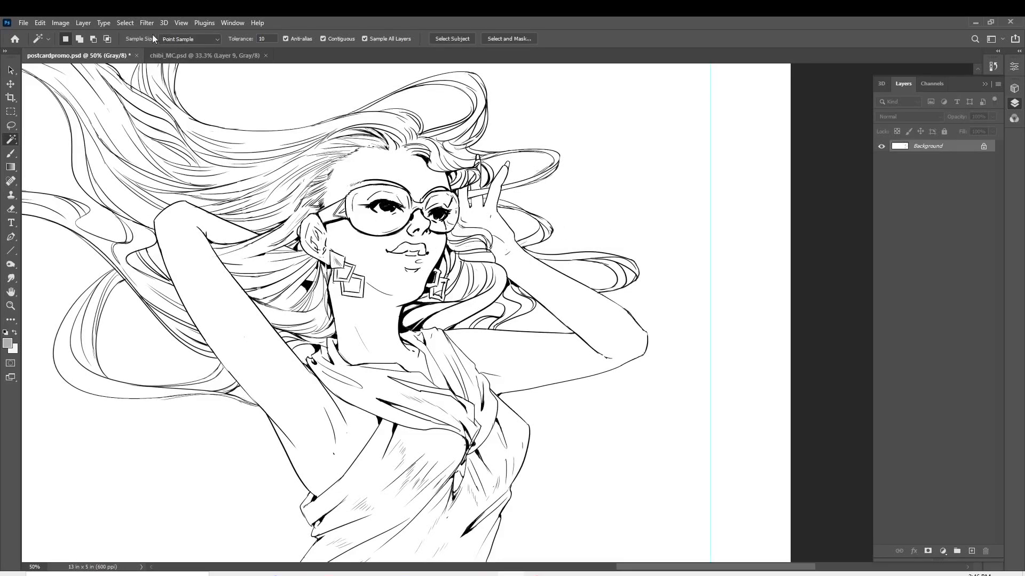
Start a new document from the Letter 8.5 × 11 in, 300 ppi preset and bring up its colour mode choices
click(22, 23)
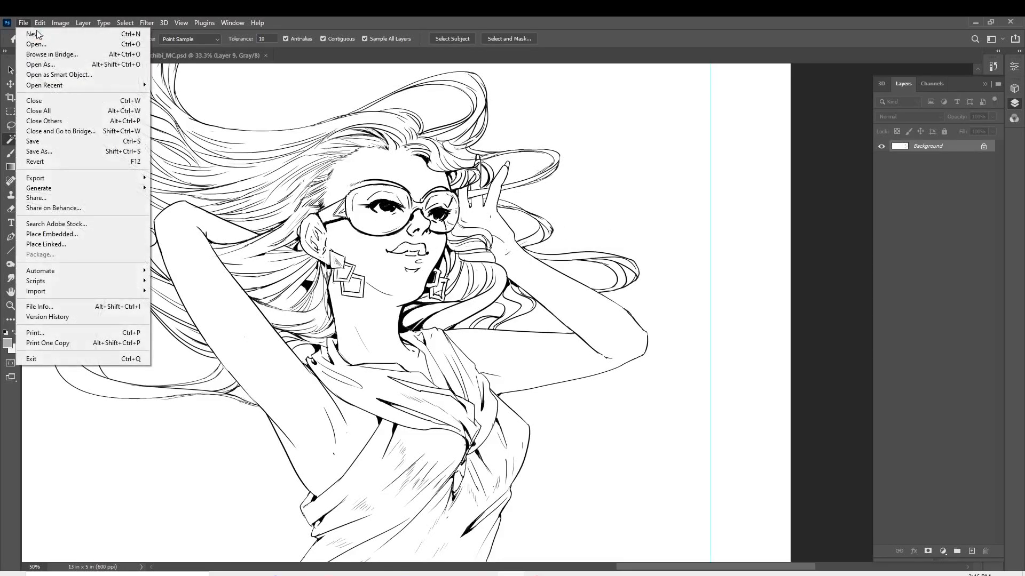
mouse_move(35, 44)
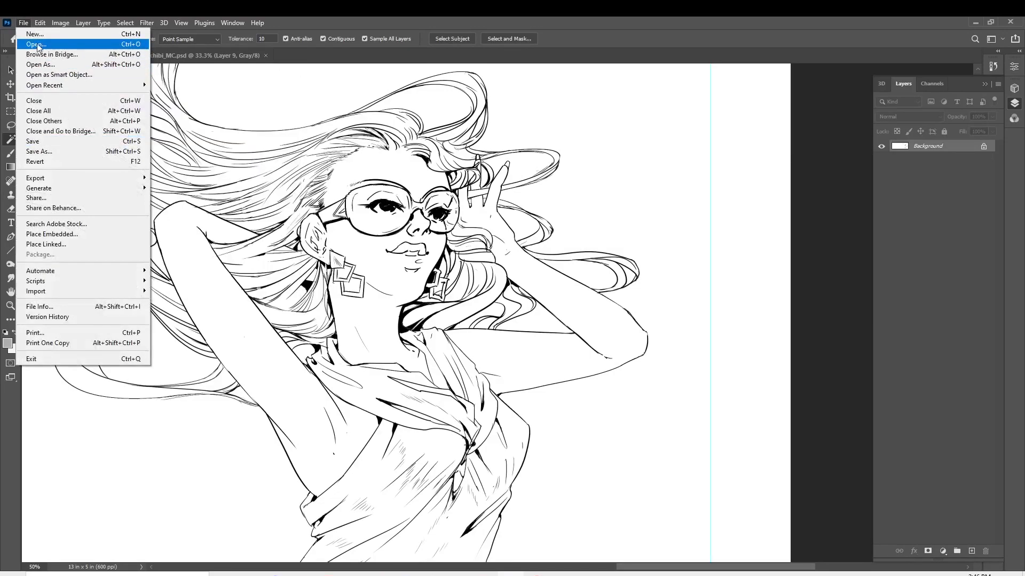
click(34, 34)
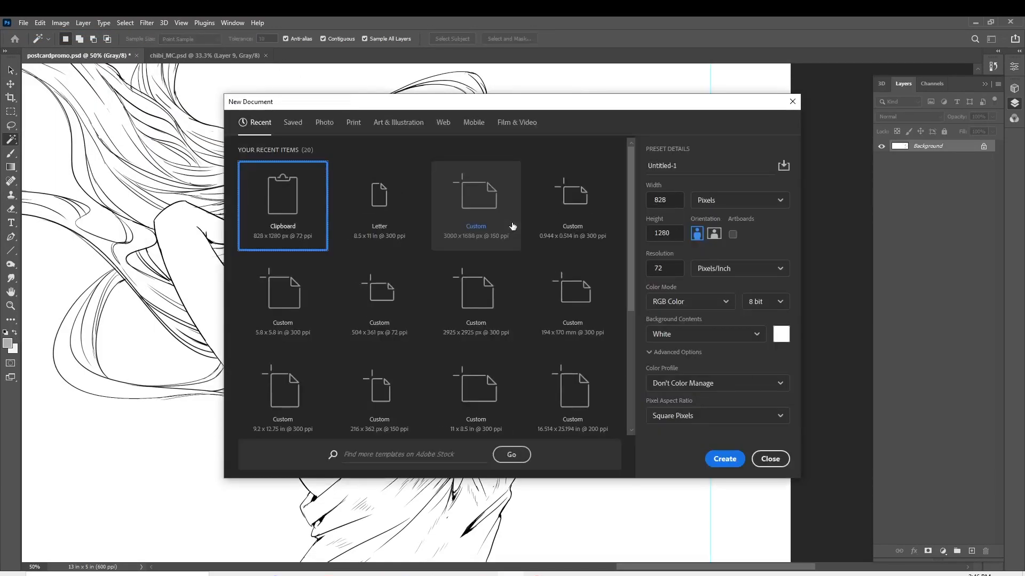
mouse_move(378, 196)
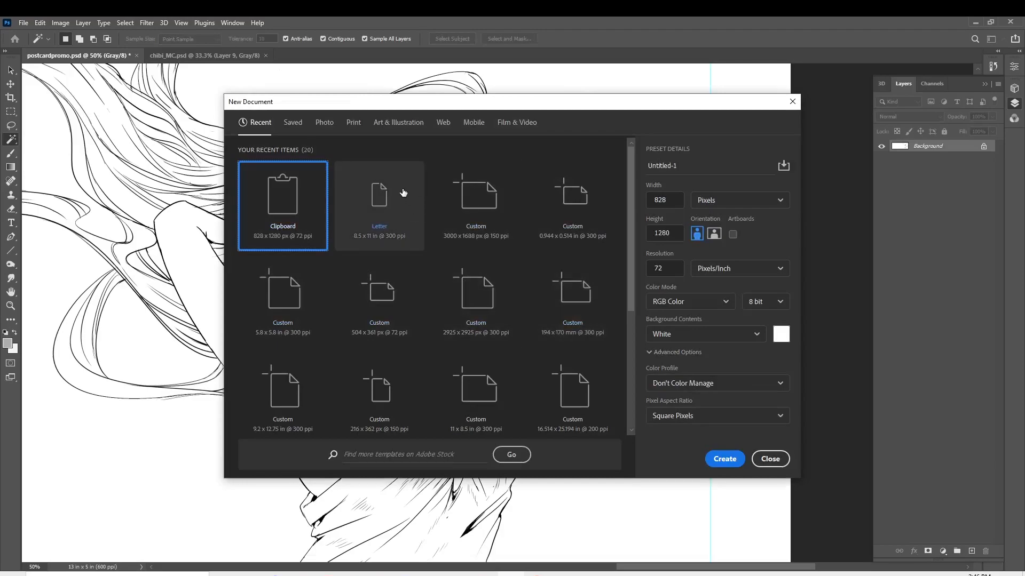
click(378, 196)
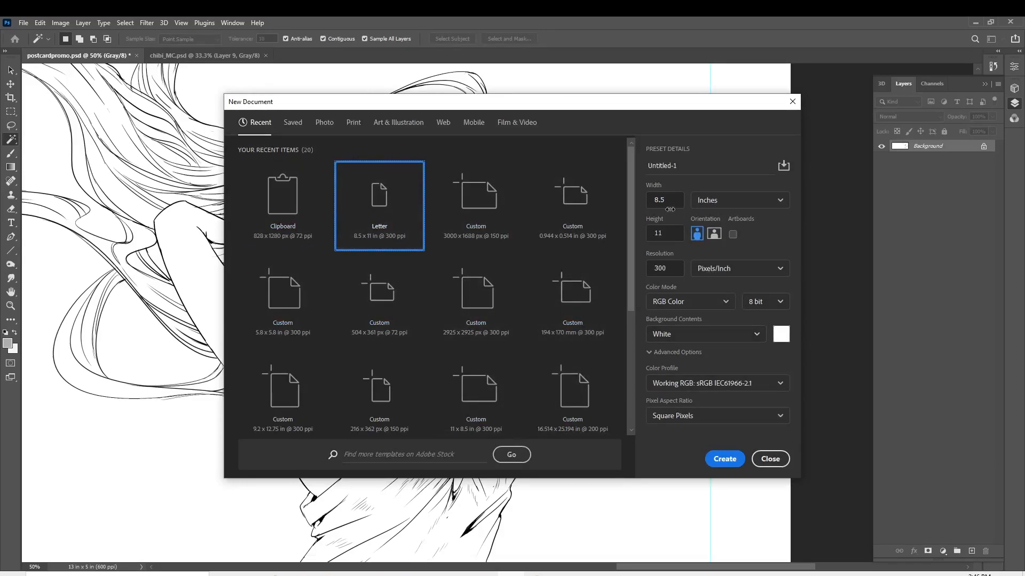
click(662, 199)
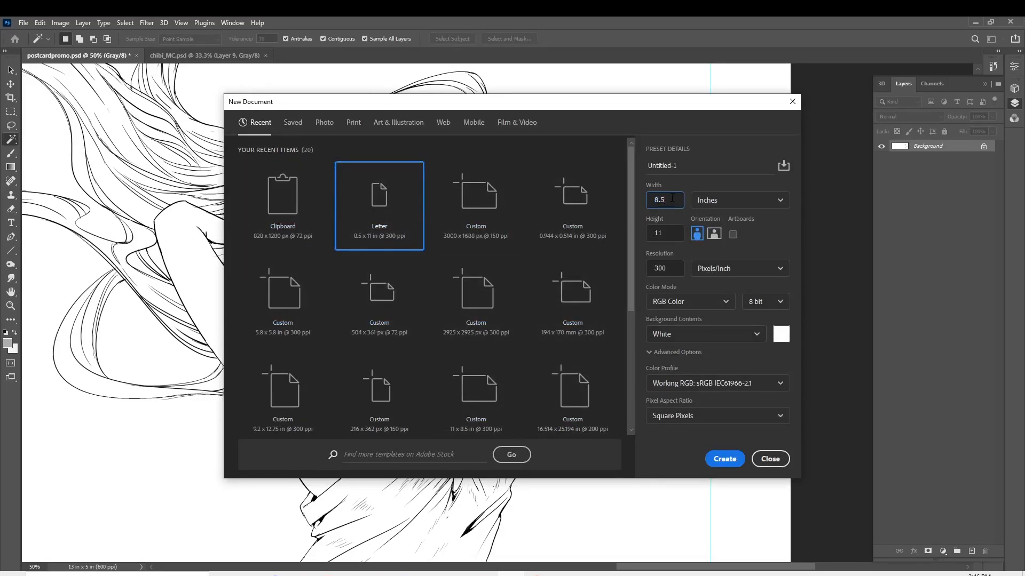
click(662, 233)
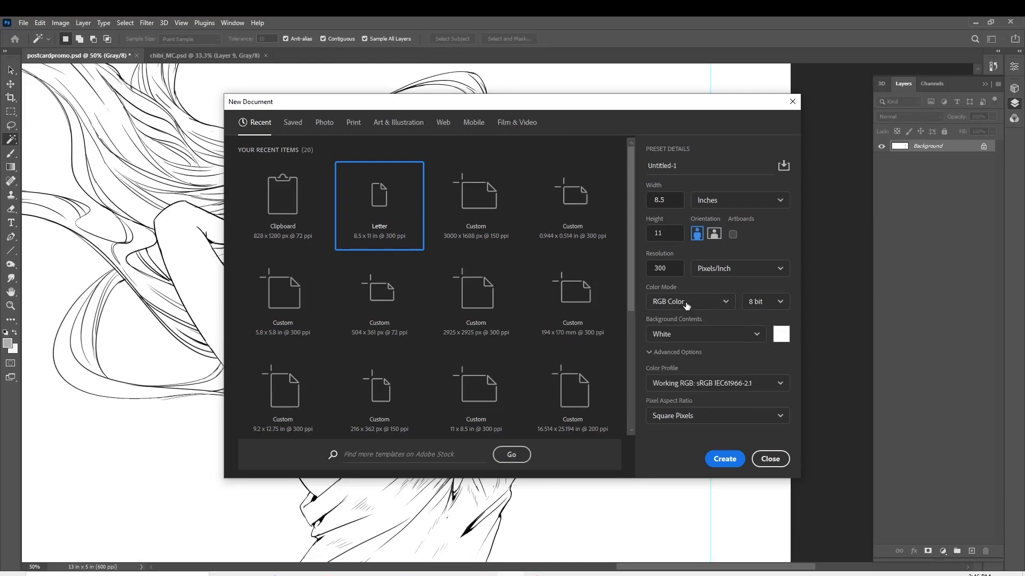
click(688, 301)
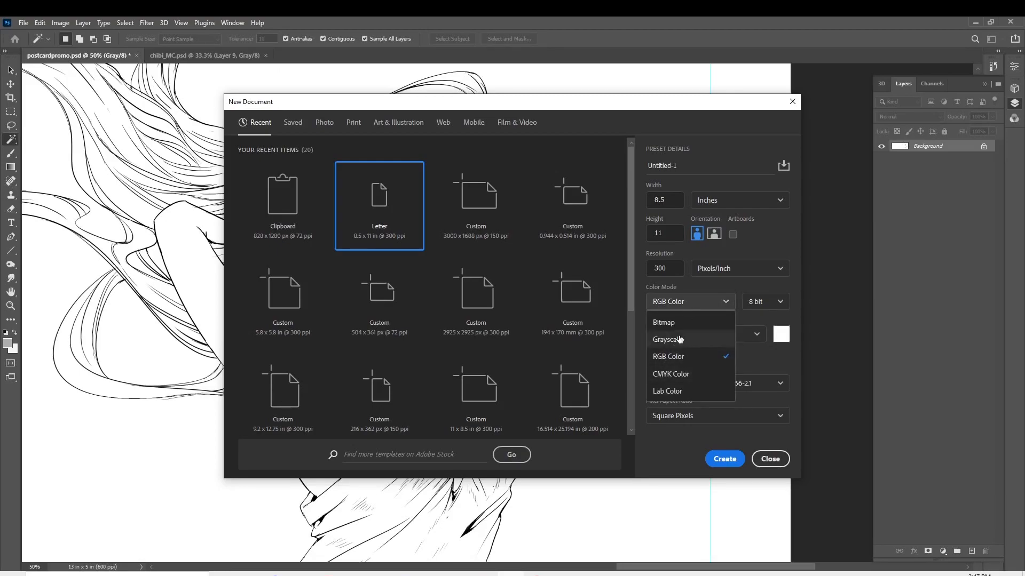
Make the new document grayscale and set a light grey foreground colour to fill the page
click(723, 458)
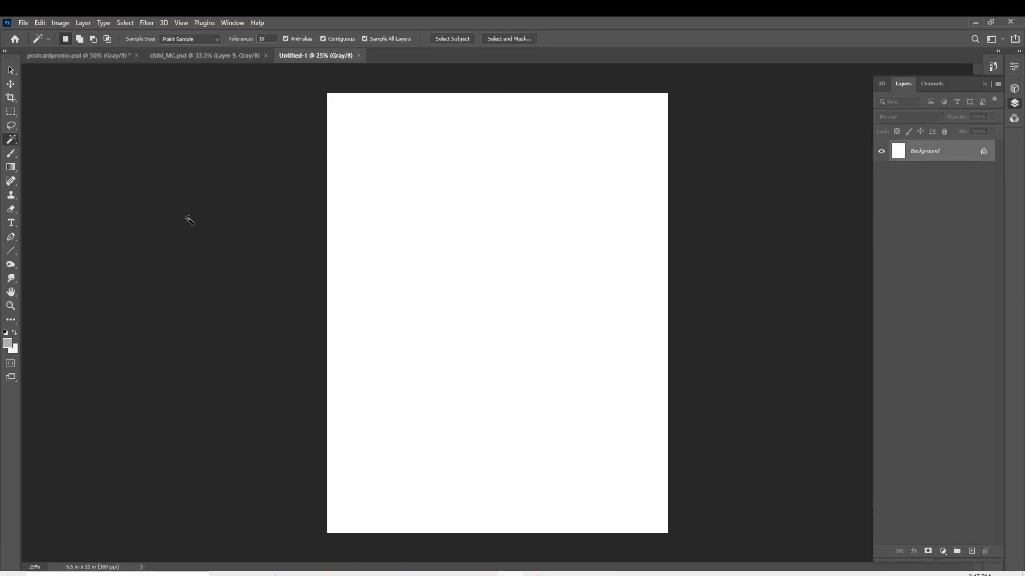
mouse_move(631, 243)
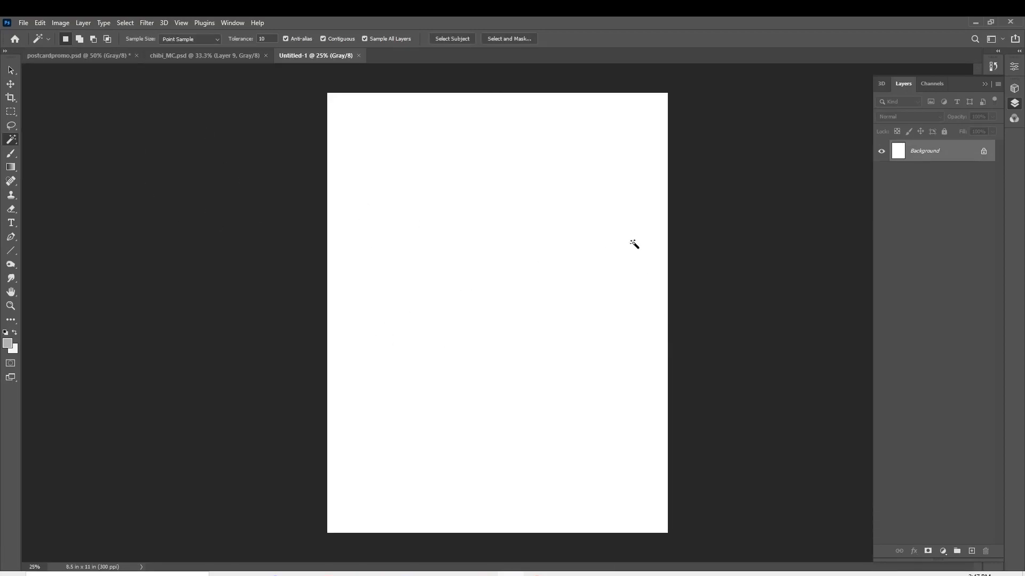
click(60, 23)
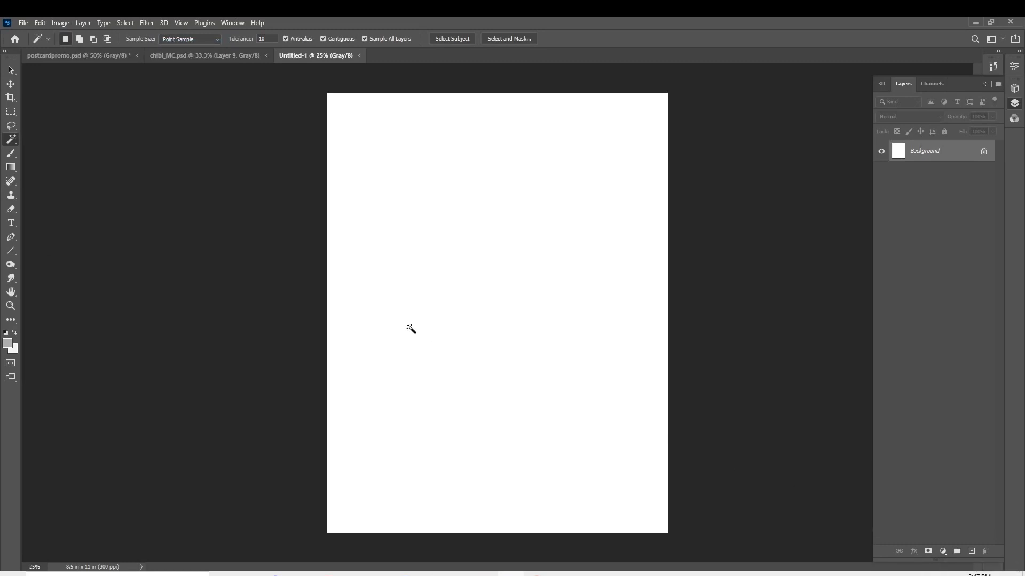
click(6, 341)
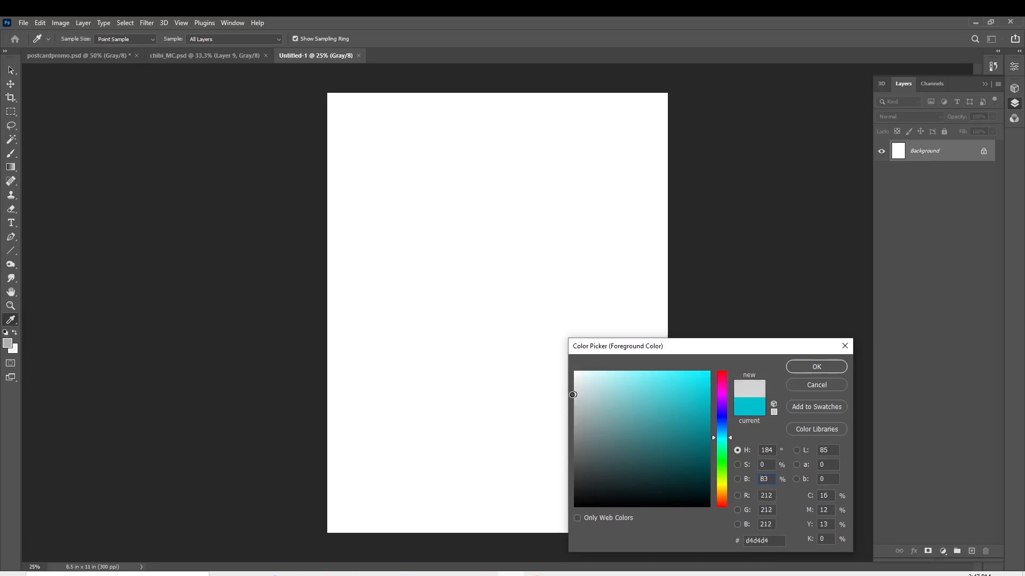
click(815, 366)
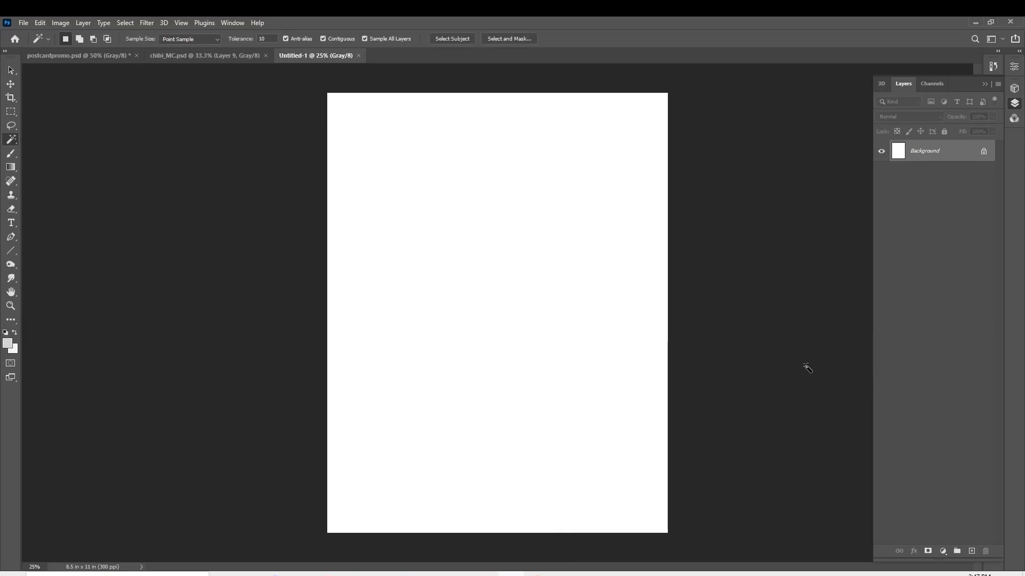
mouse_move(56, 299)
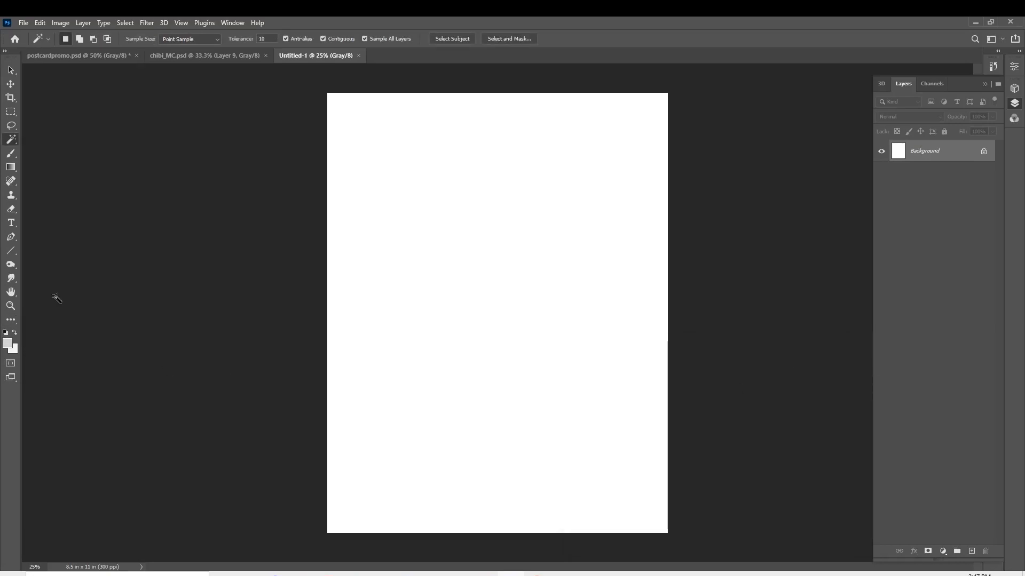
mouse_move(16, 194)
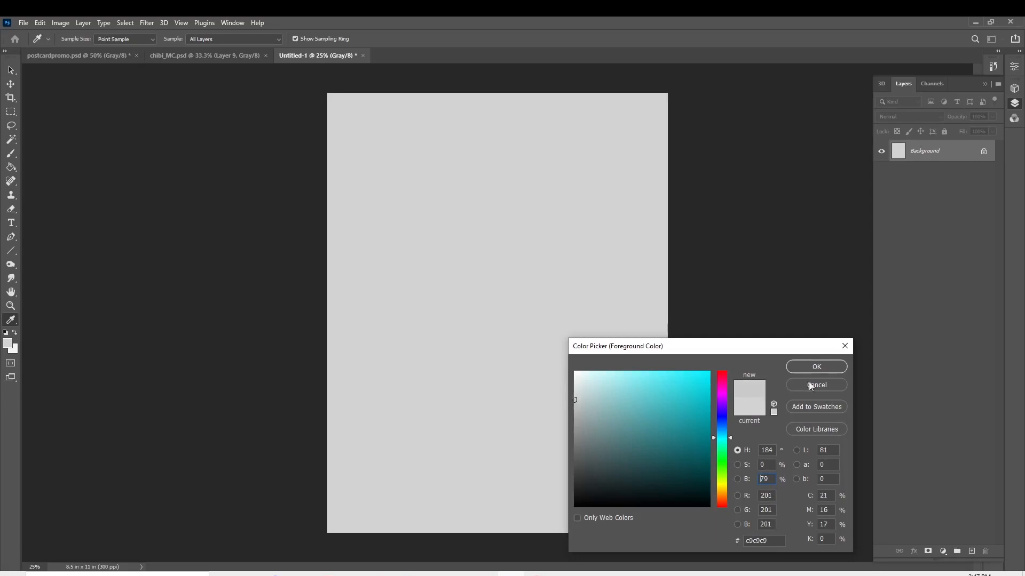
click(815, 386)
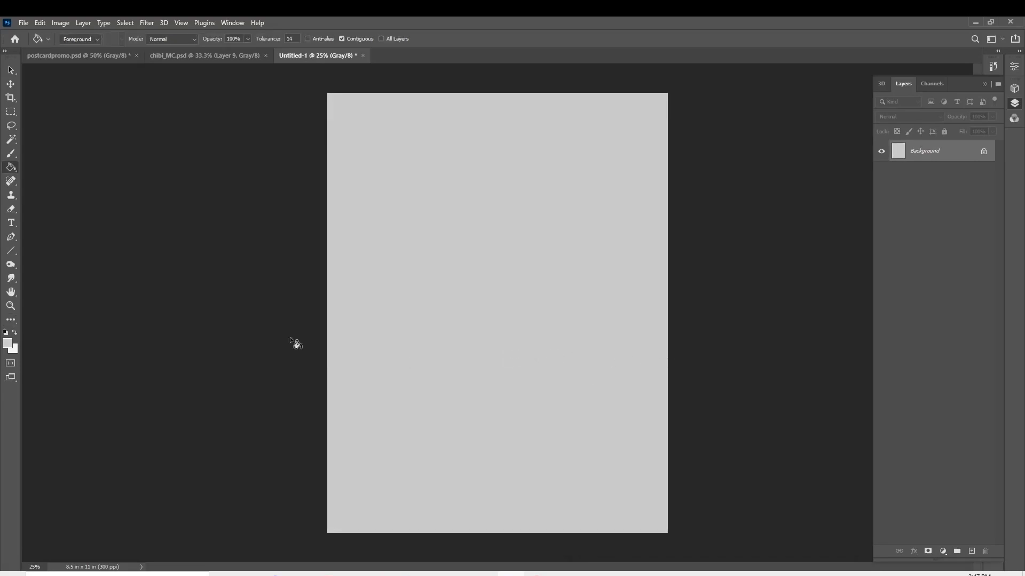
mouse_move(822, 358)
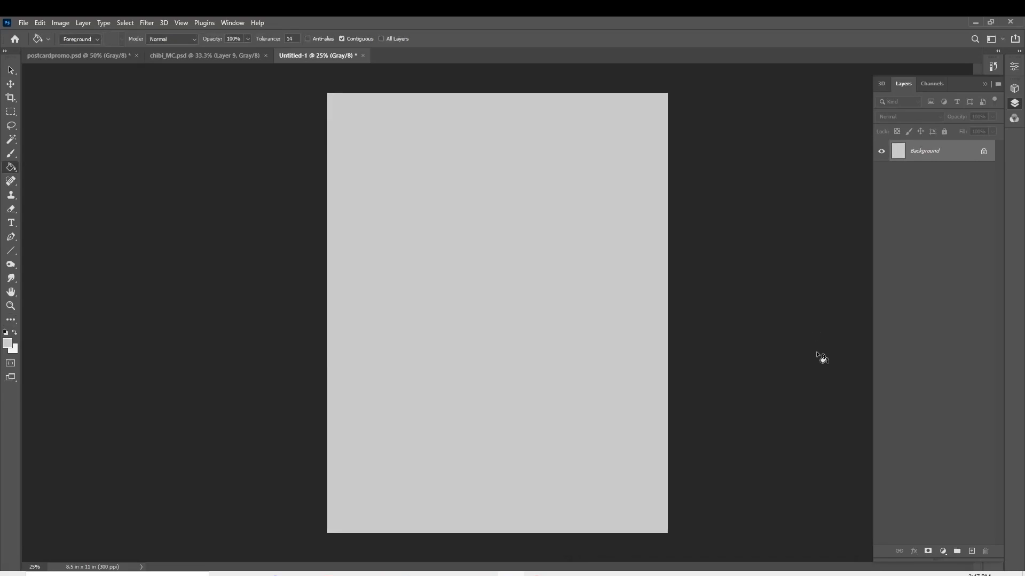
mouse_move(514, 394)
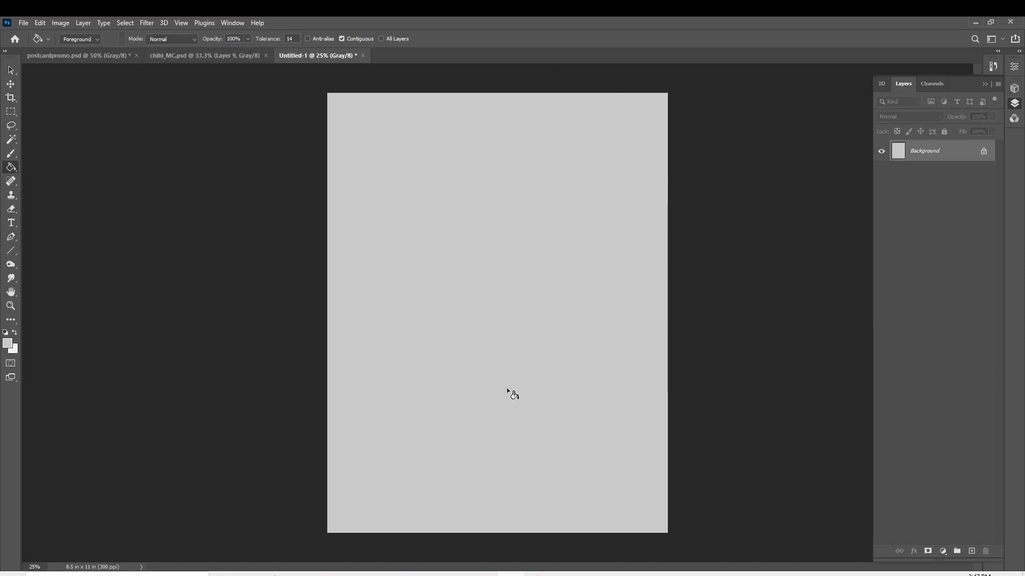
mouse_move(615, 83)
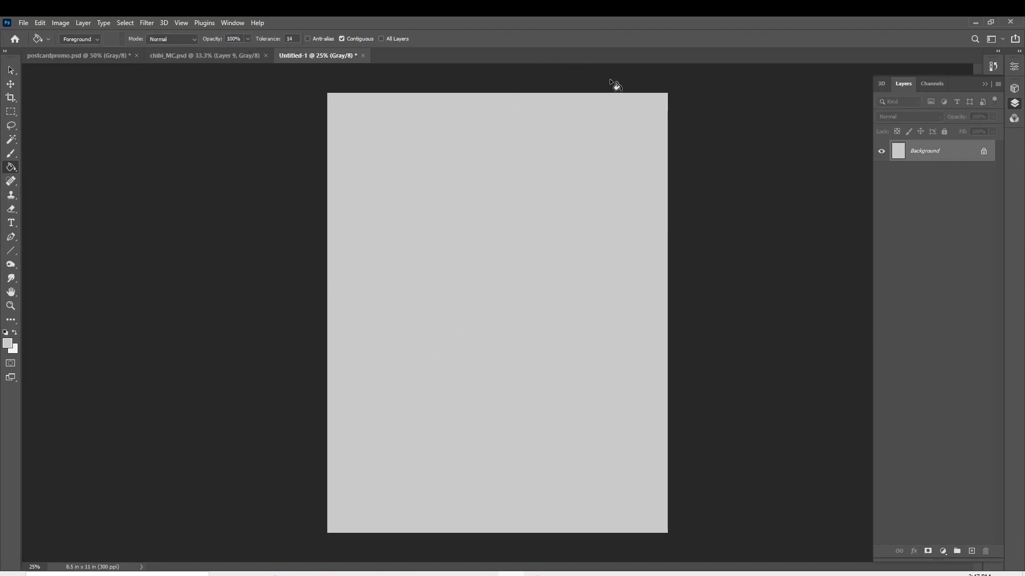
mouse_move(135, 195)
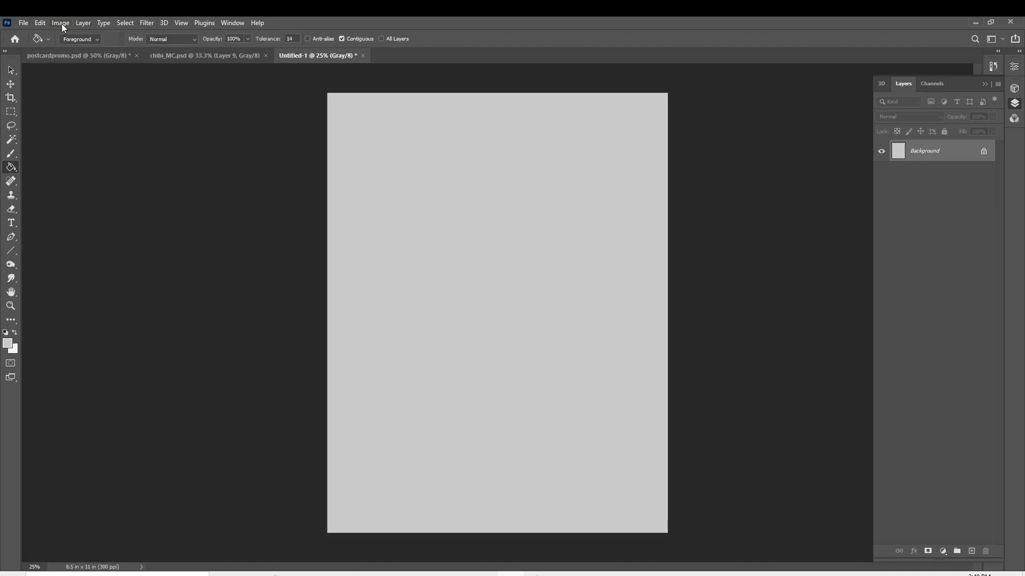
Set up bitmap conversion at 300 pixels/inch output using the Halftone Screen method
click(60, 22)
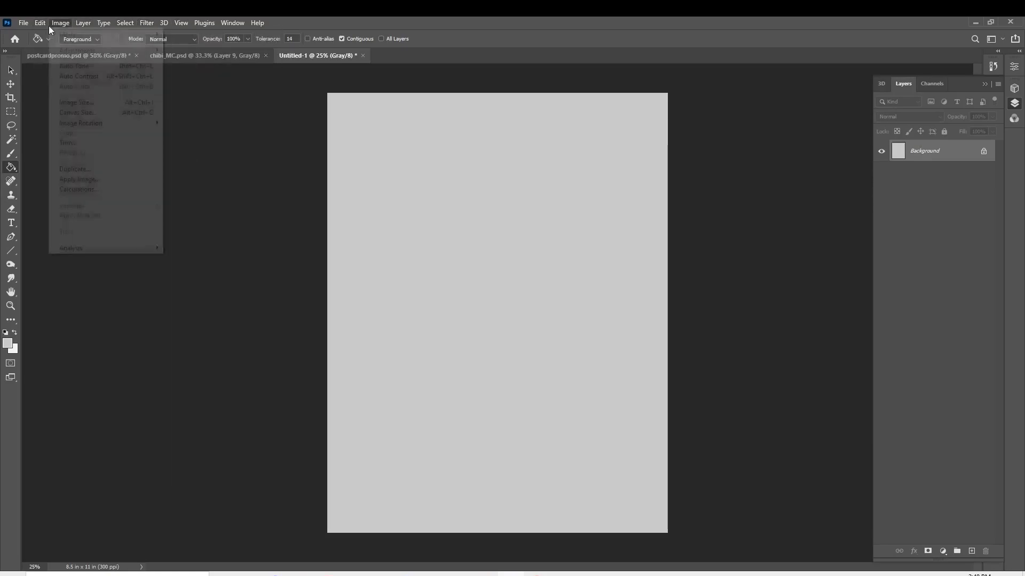
mouse_move(67, 34)
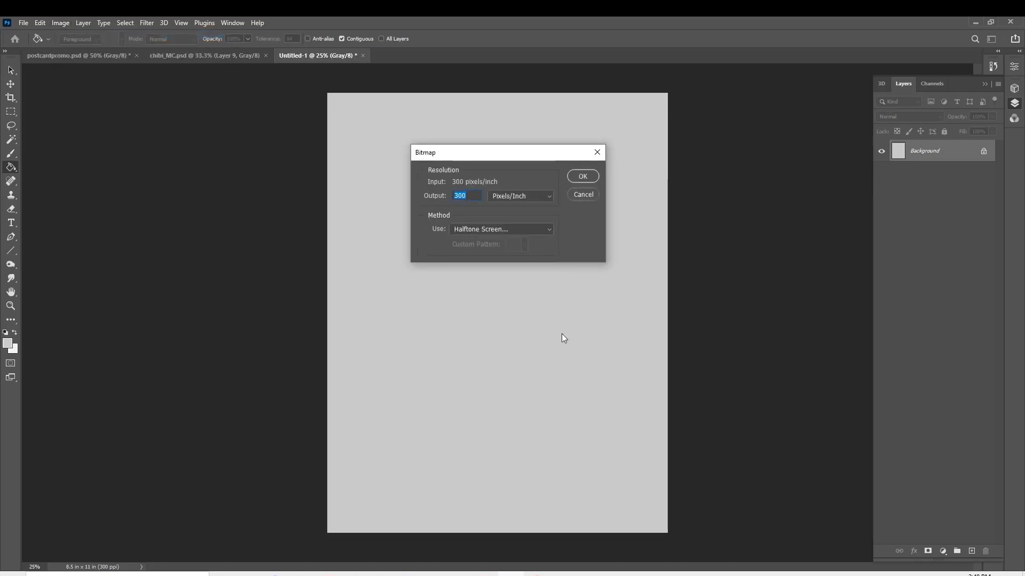
mouse_move(605, 83)
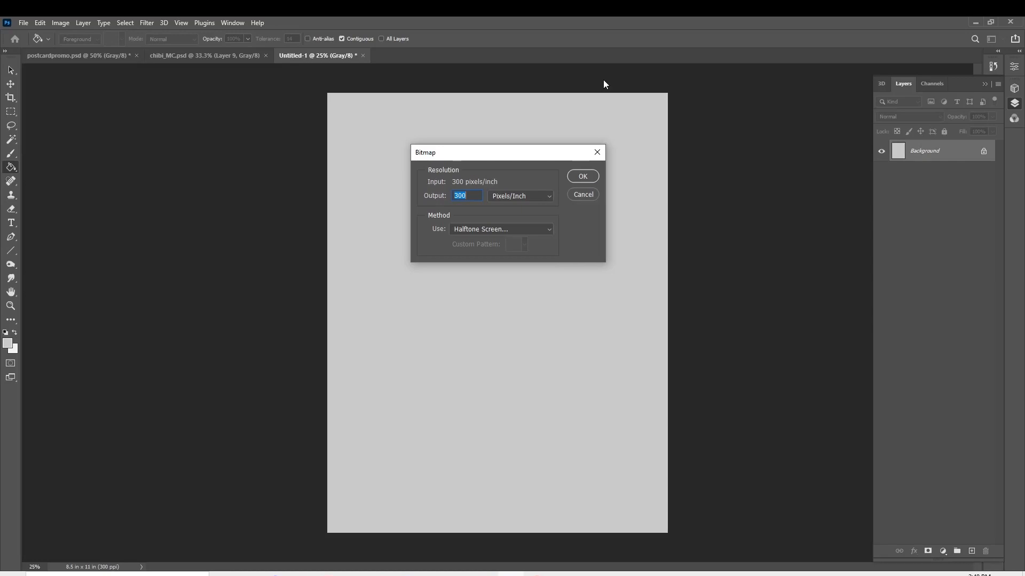
mouse_move(386, 213)
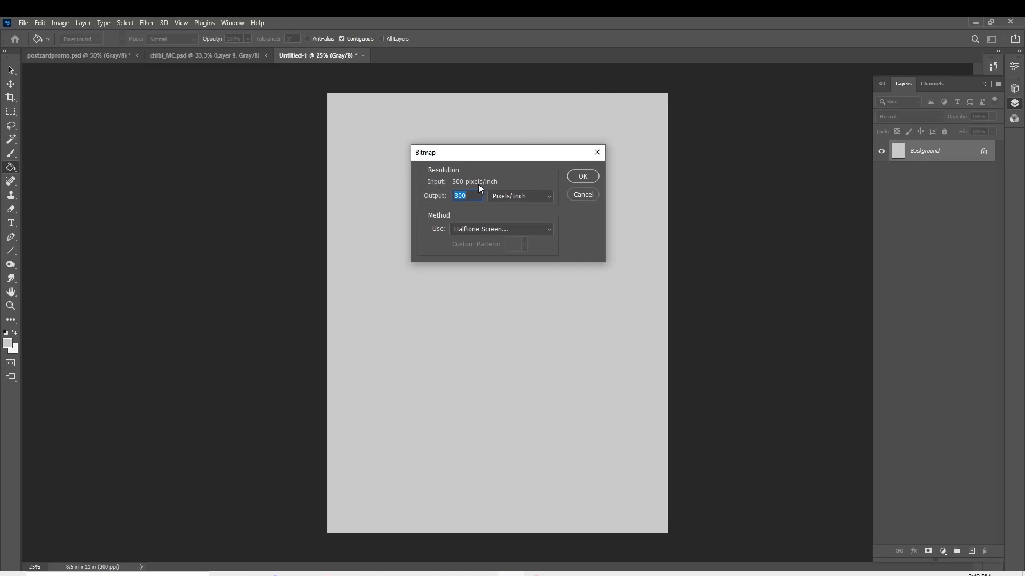
mouse_move(502, 182)
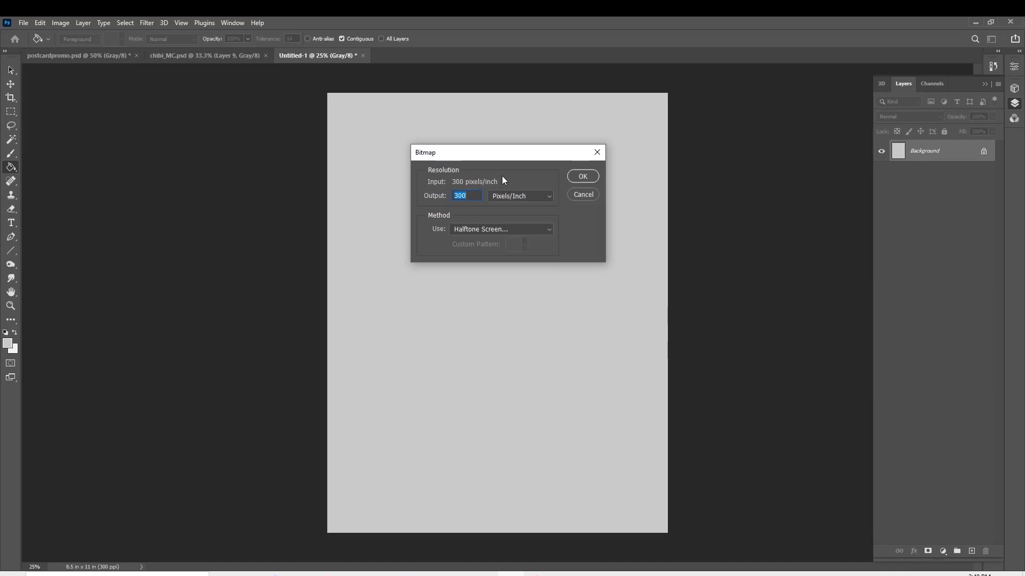
mouse_move(540, 137)
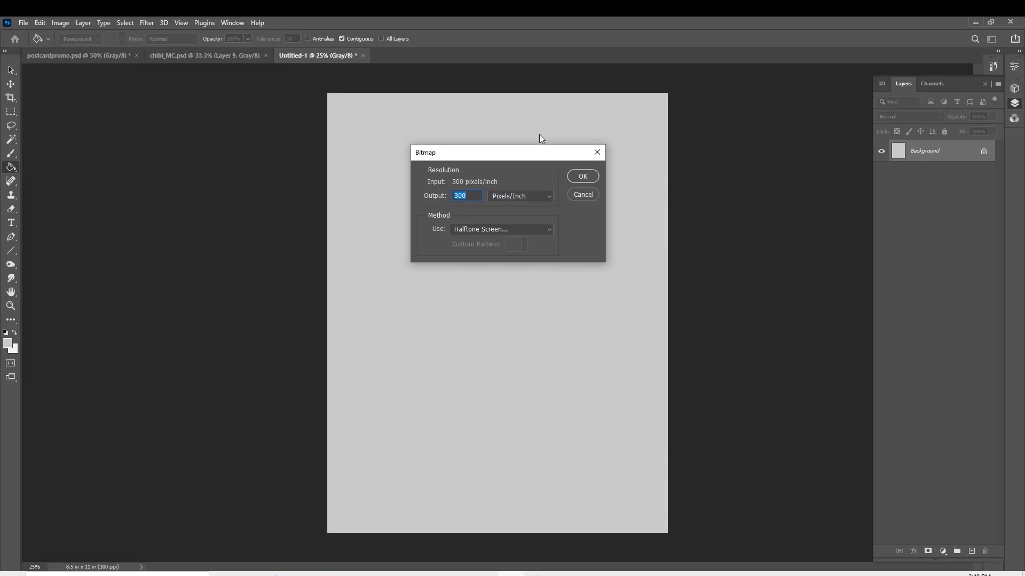
mouse_move(502, 188)
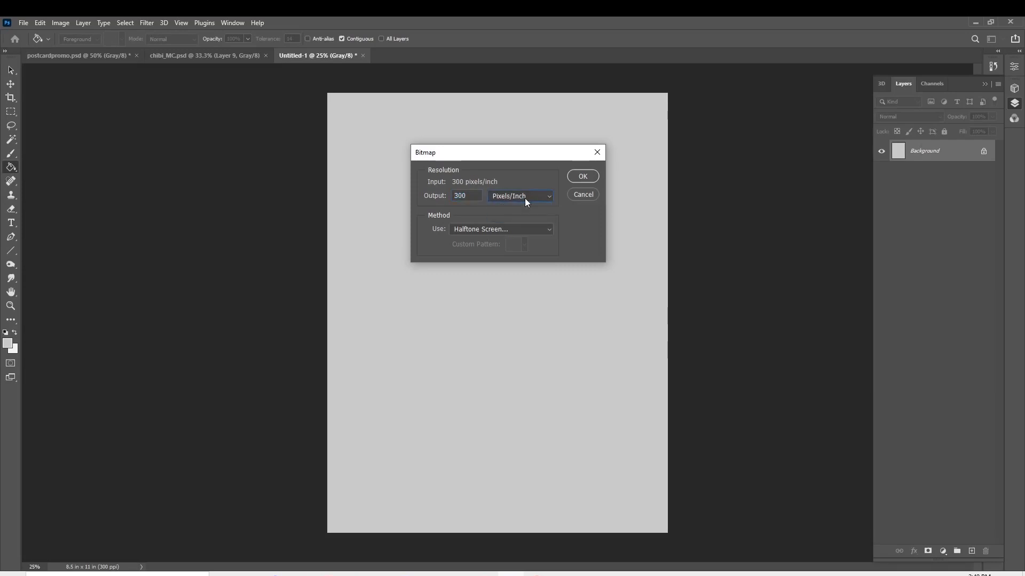
click(520, 196)
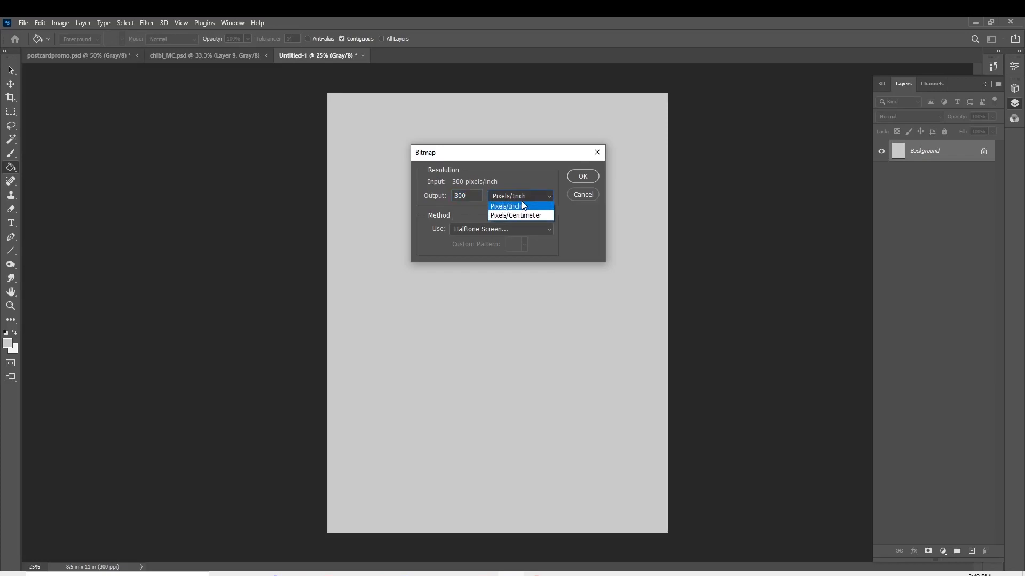
click(505, 206)
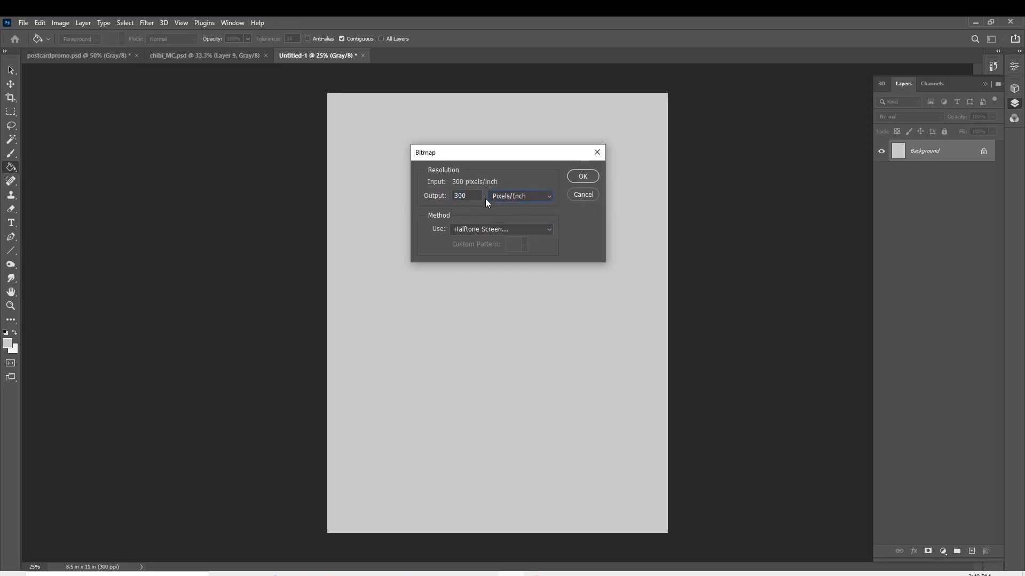
click(520, 197)
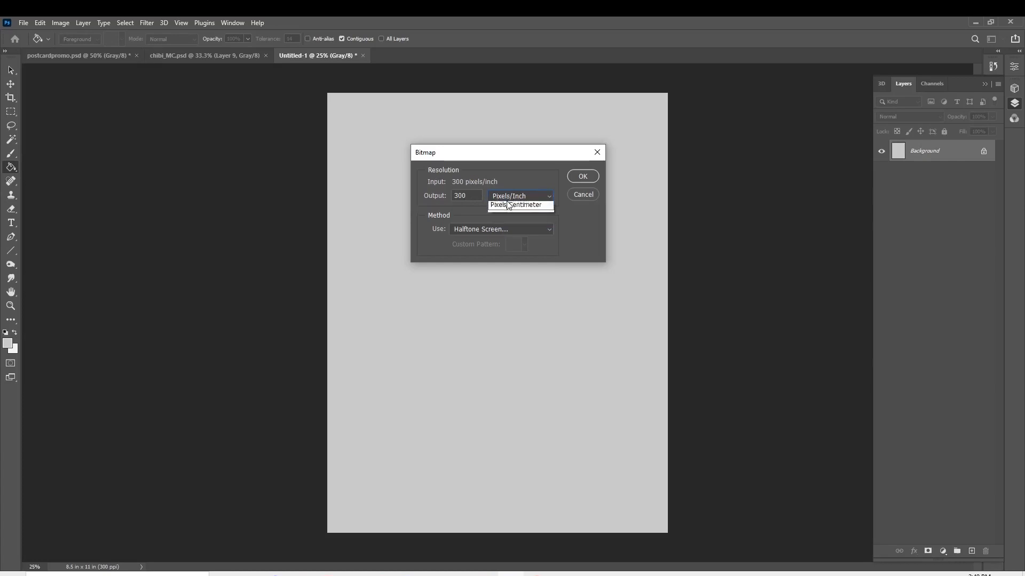
click(520, 195)
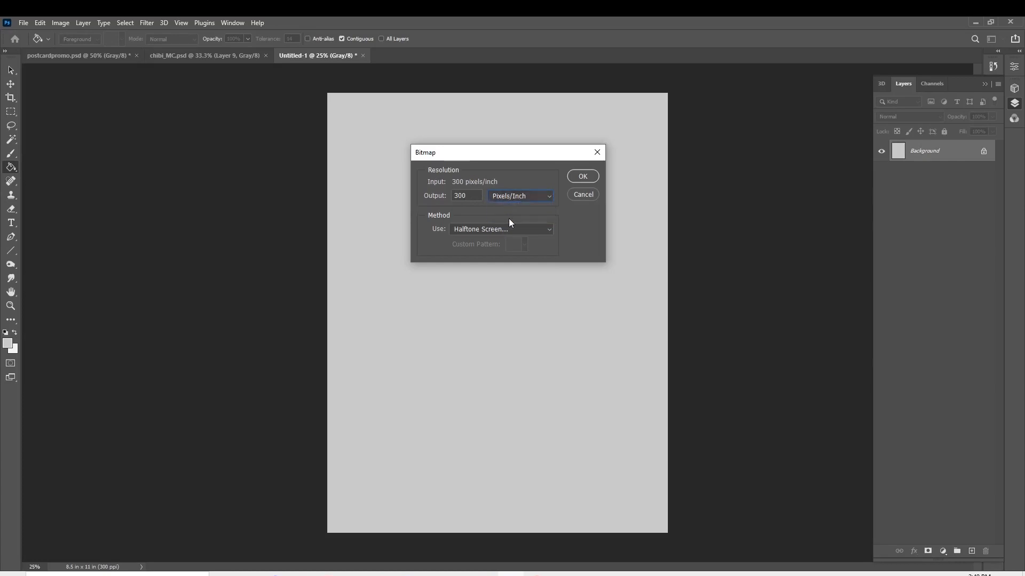
click(501, 228)
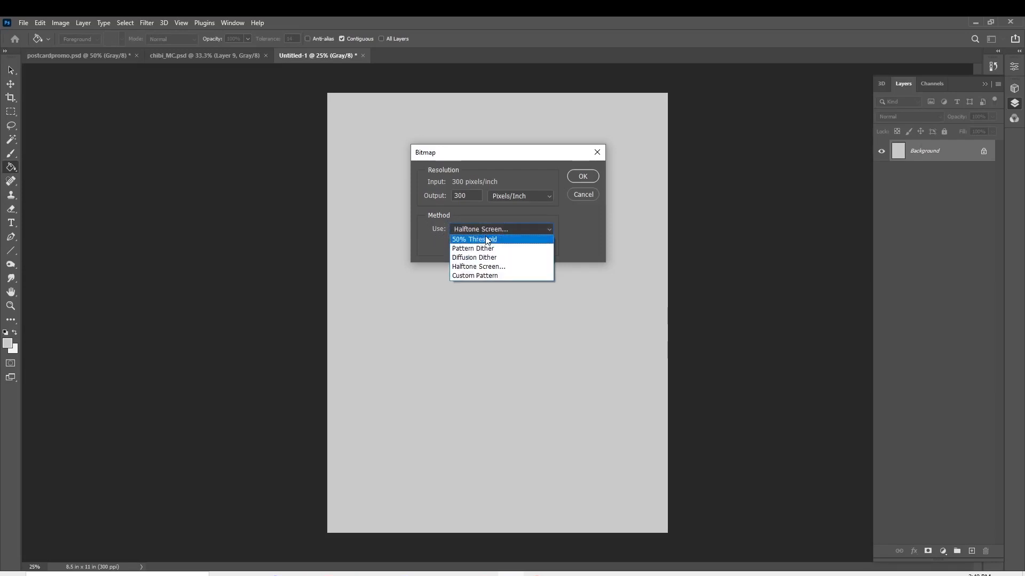
mouse_move(473, 248)
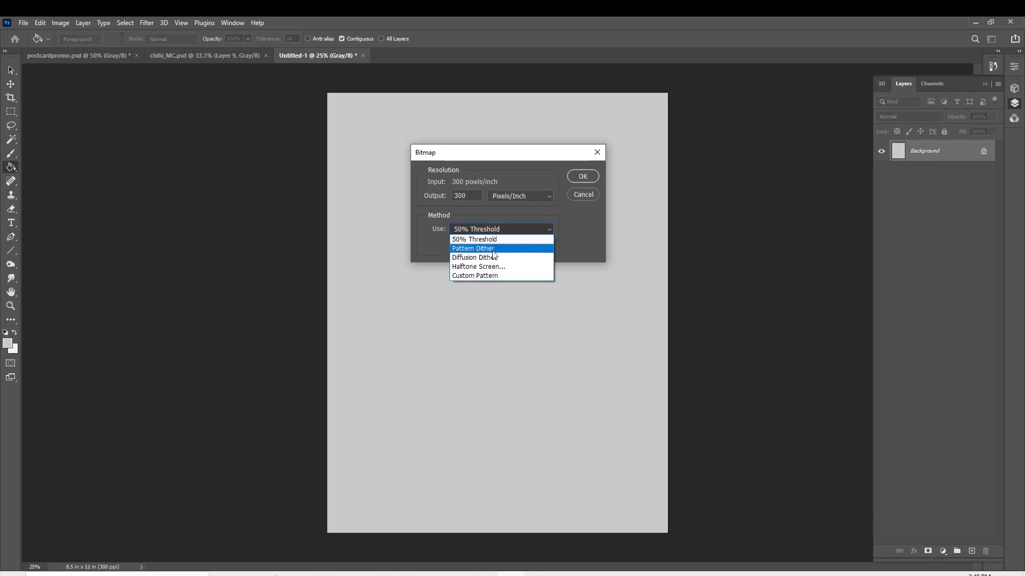
mouse_move(499, 251)
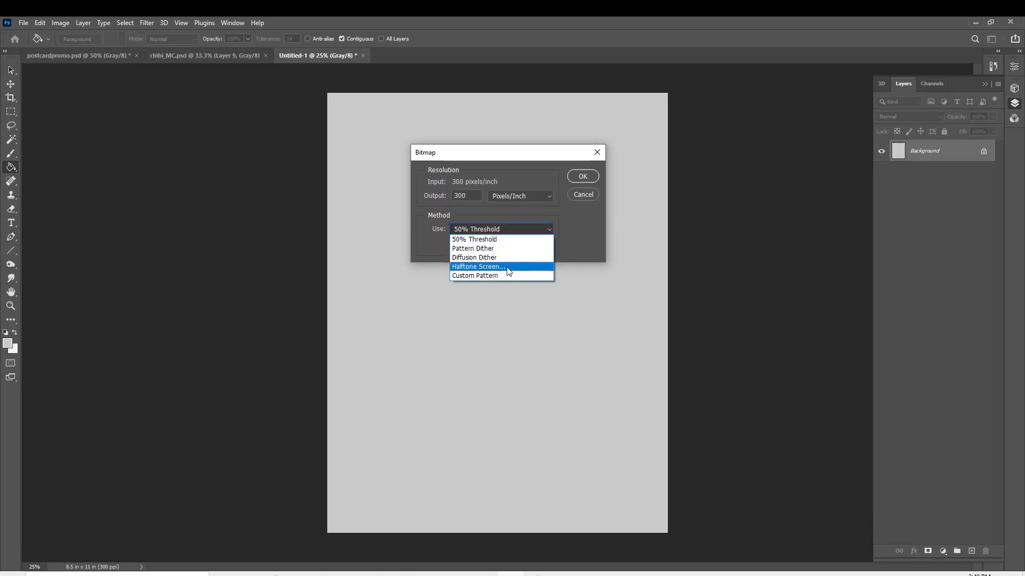
click(478, 267)
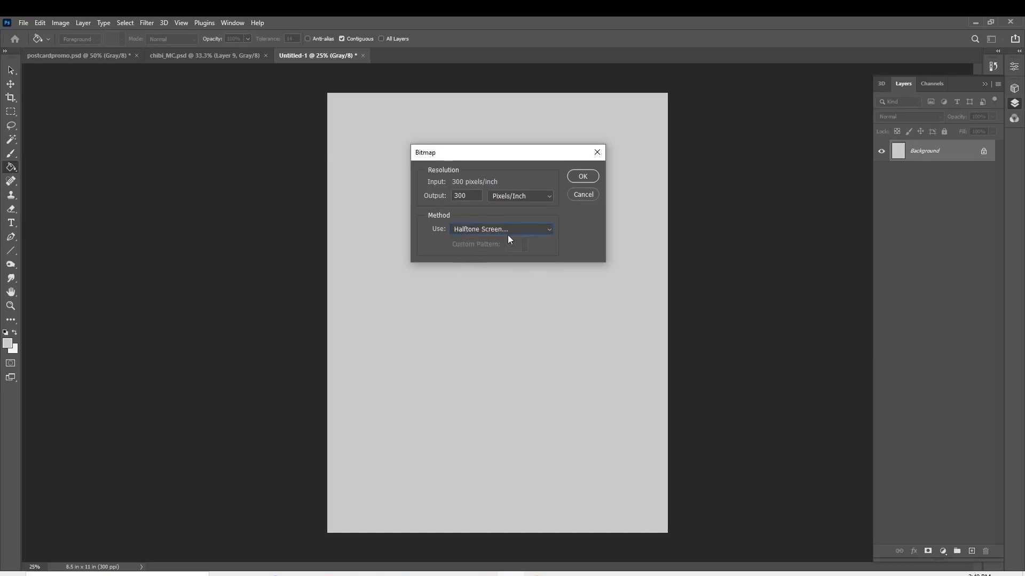
mouse_move(471, 233)
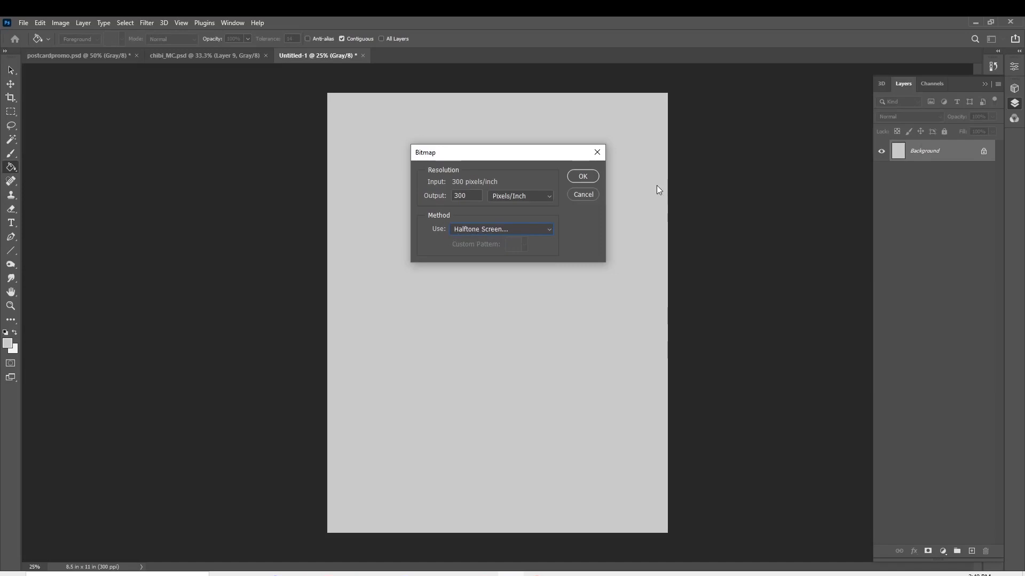
Confirm the bitmap settings and review the halftone screen at 42 lines/inch, 45 degrees, round dots
click(580, 176)
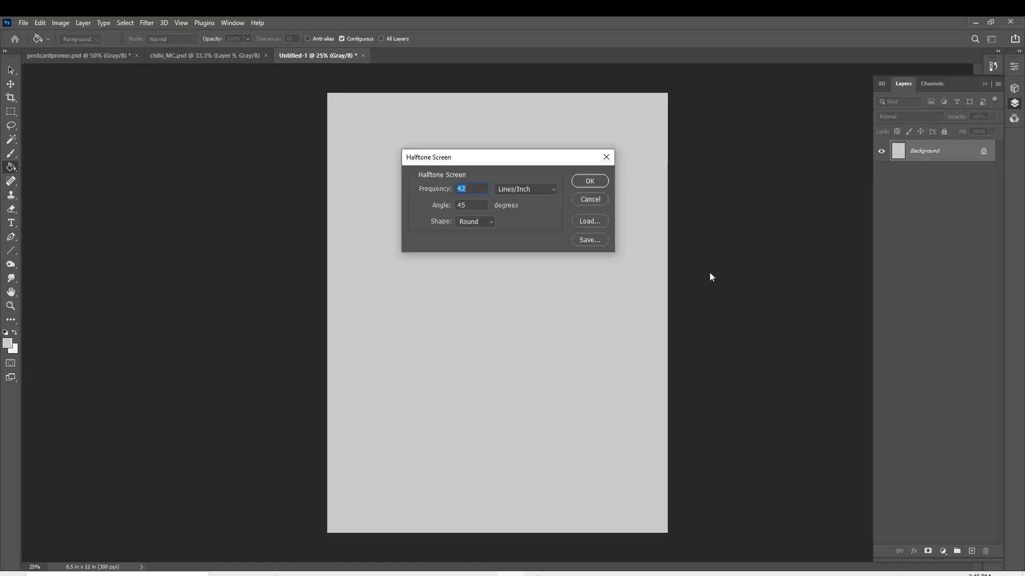
mouse_move(646, 129)
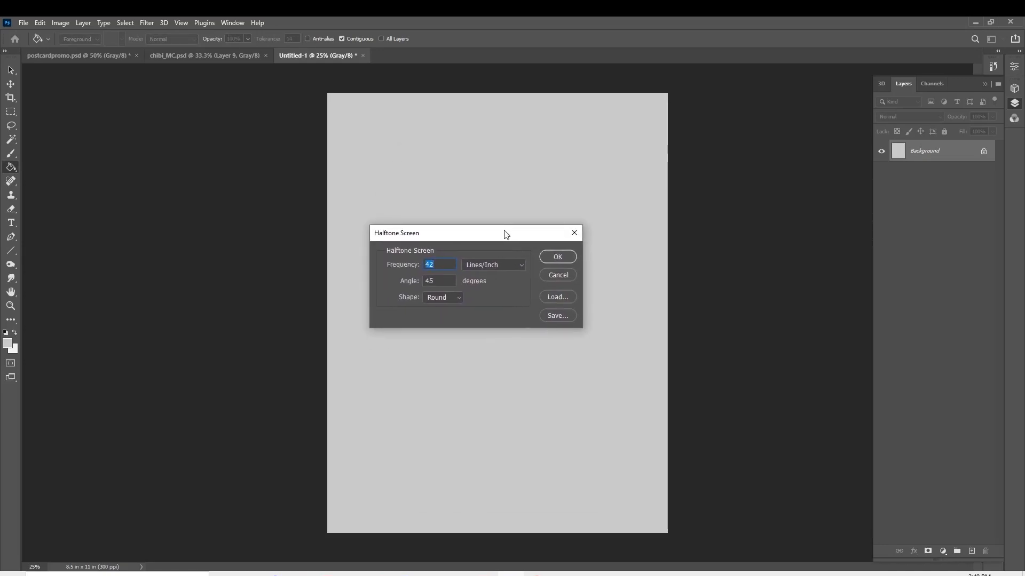
mouse_move(419, 284)
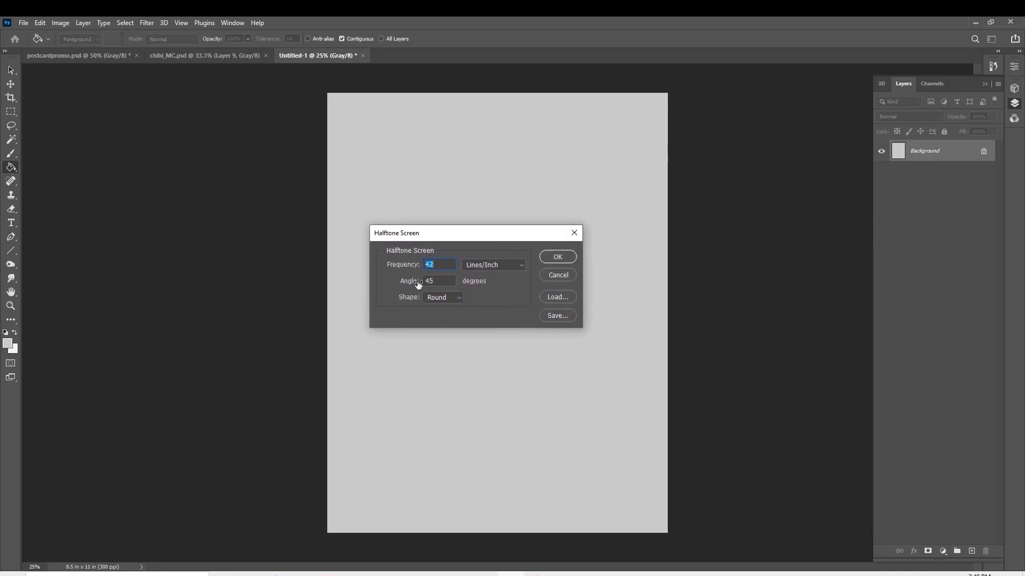
mouse_move(414, 302)
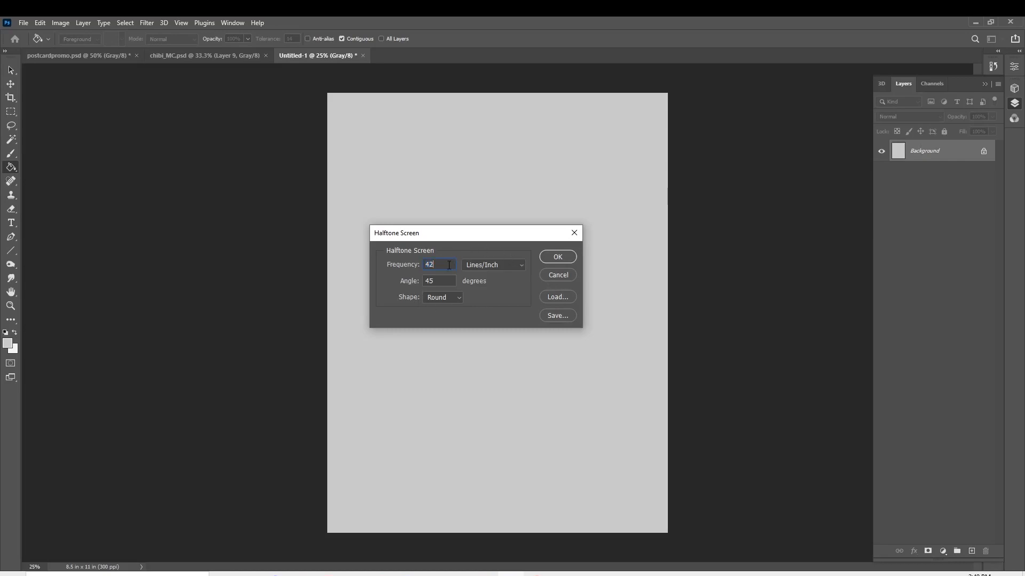
mouse_move(442, 302)
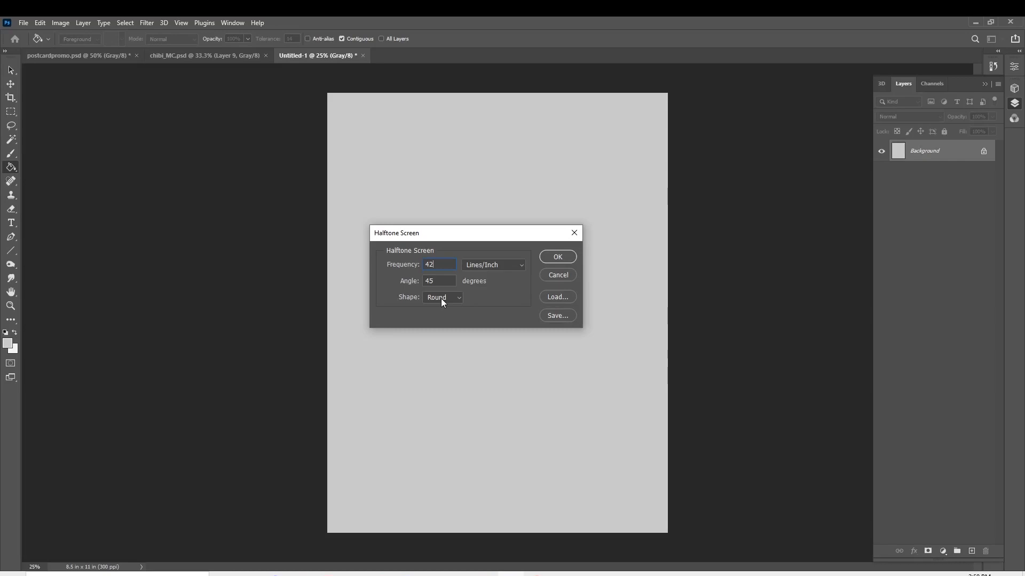
mouse_move(426, 269)
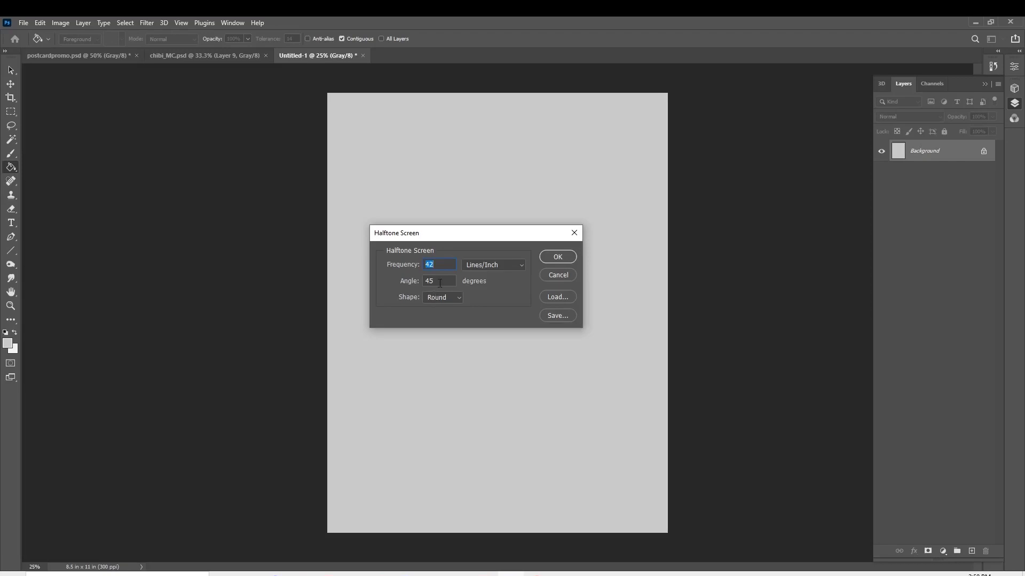
mouse_move(440, 284)
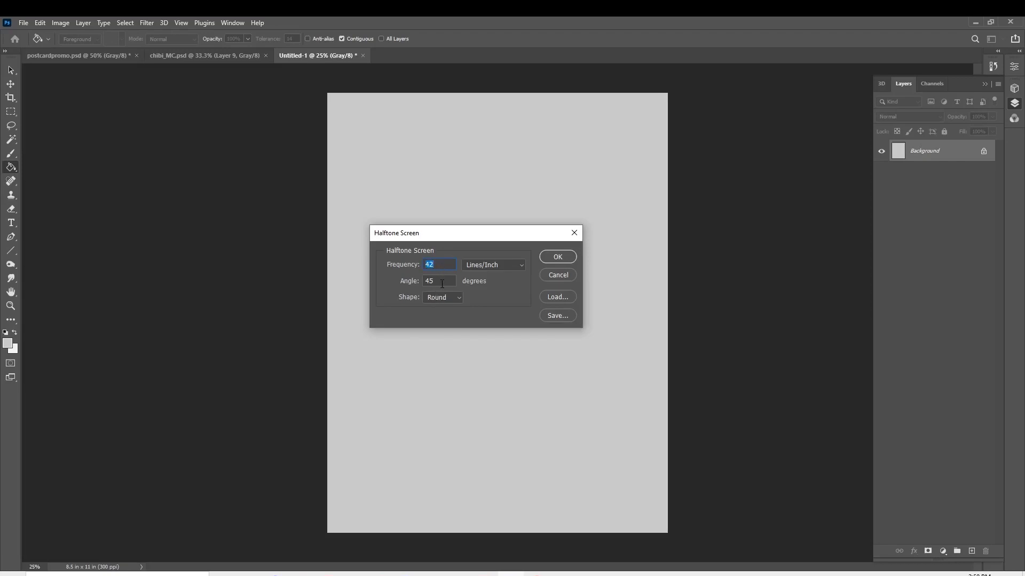
click(438, 280)
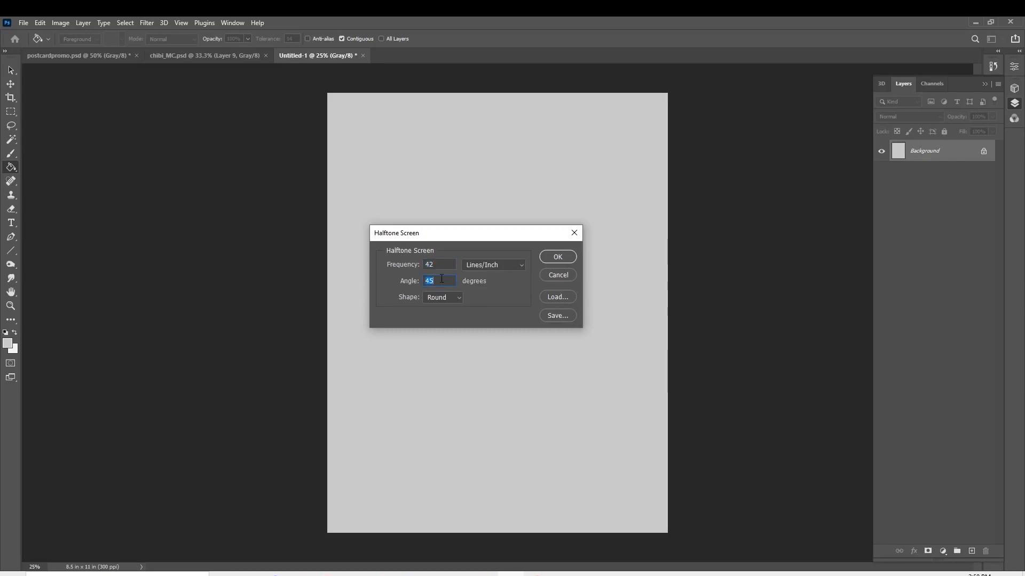
click(442, 298)
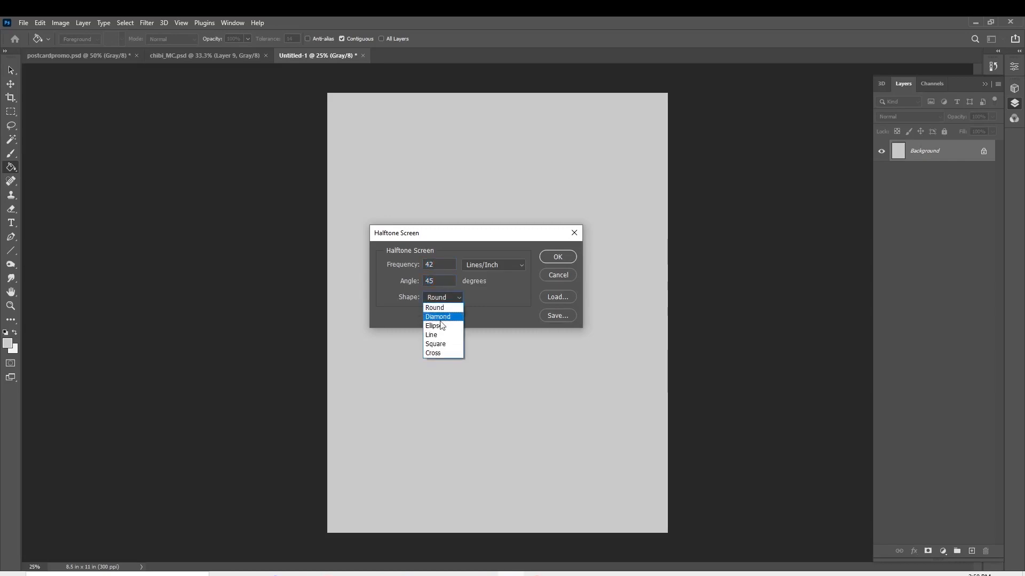
mouse_move(432, 353)
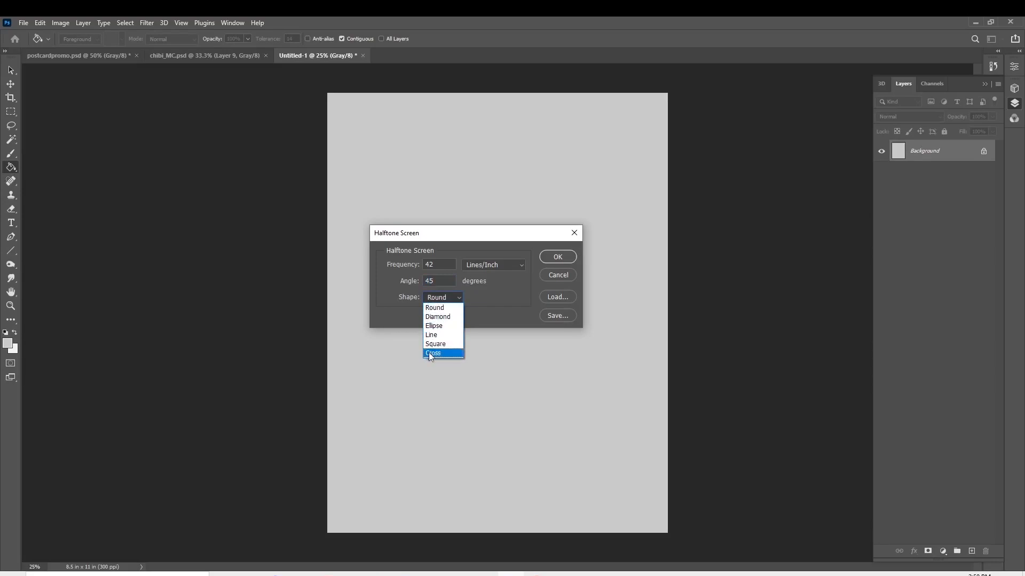
mouse_move(444, 307)
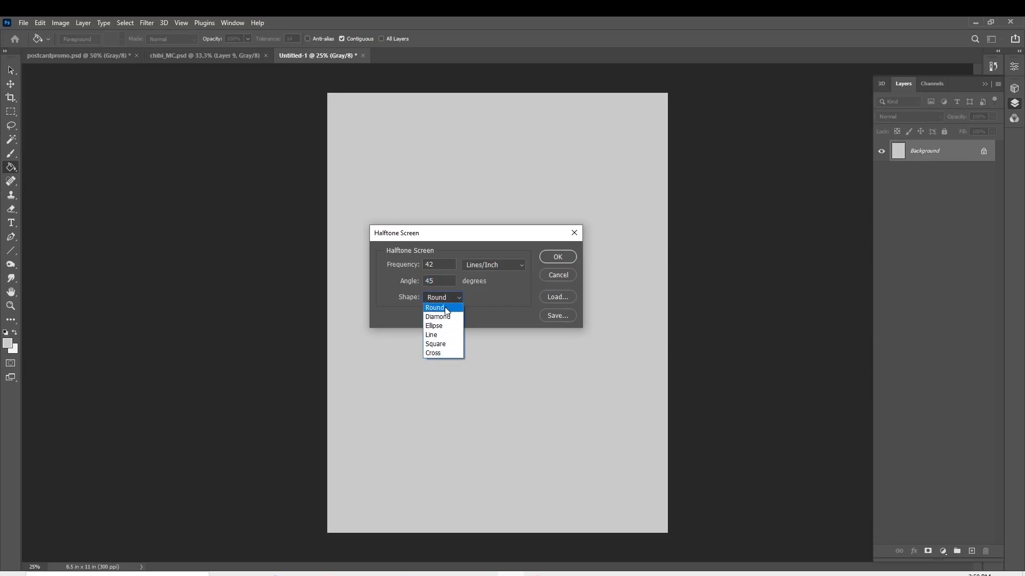
click(435, 308)
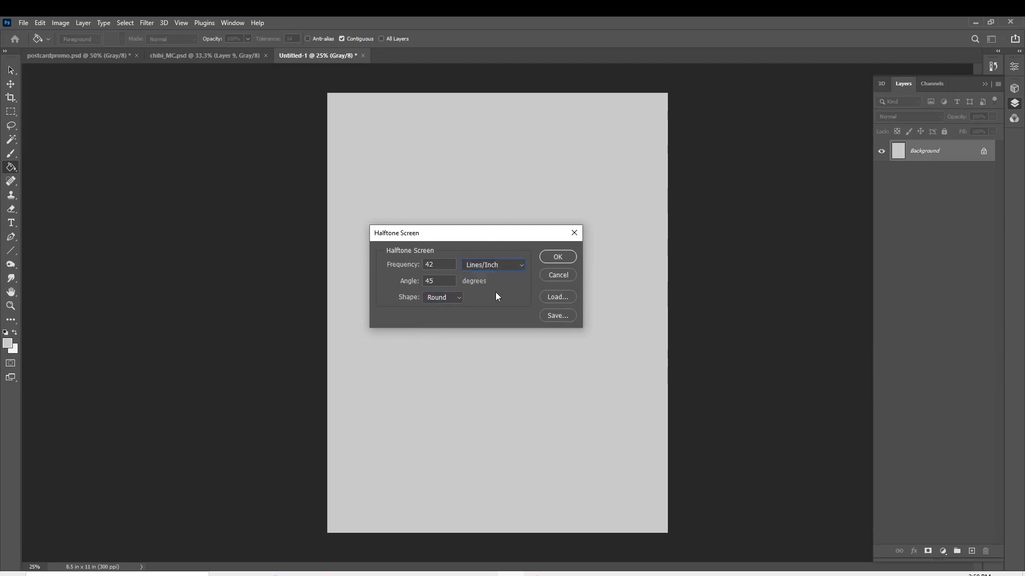
mouse_move(508, 323)
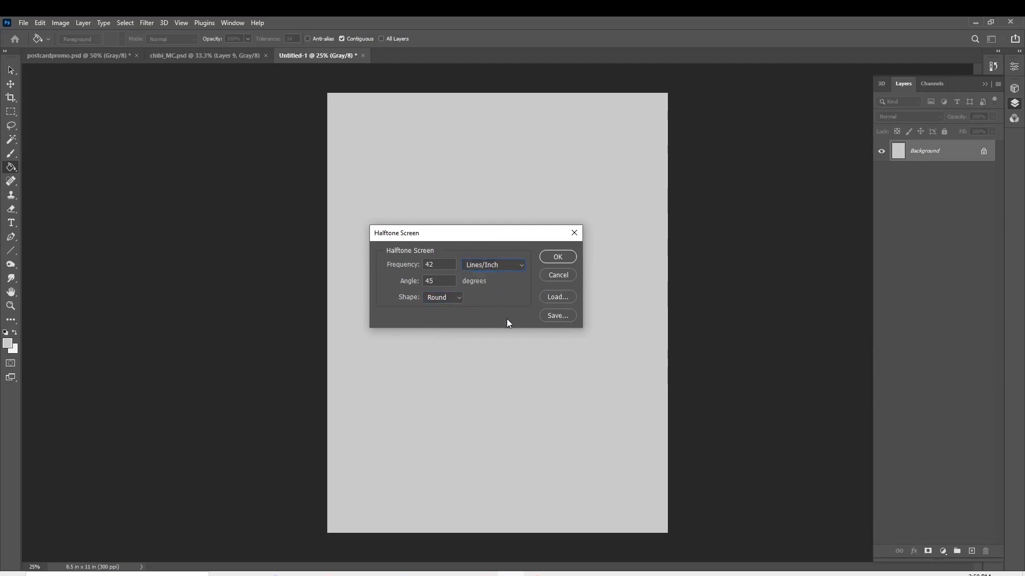
click(437, 265)
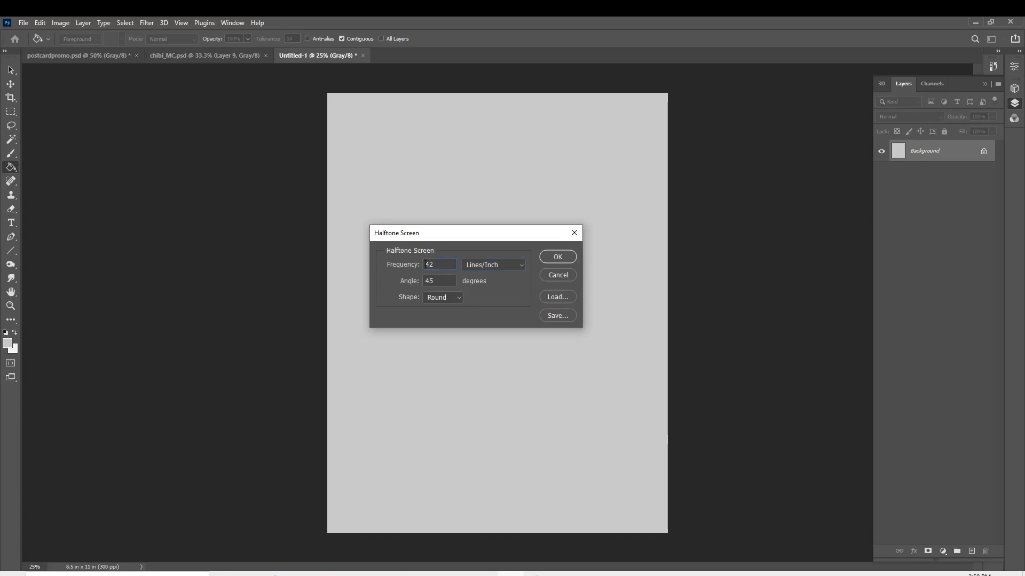
click(439, 281)
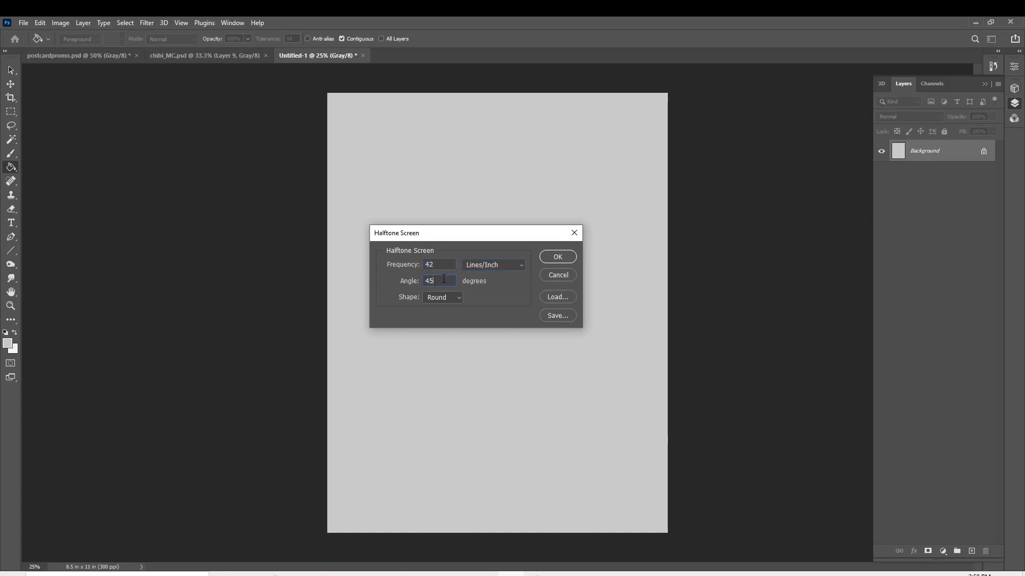
Apply the halftone conversion, covering the grey page in a fine dot pattern
click(556, 256)
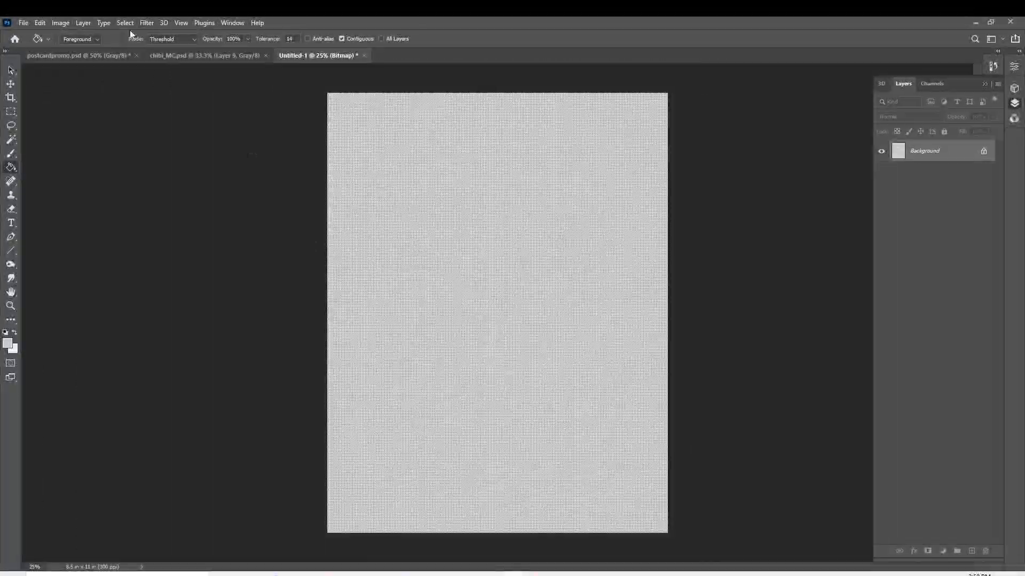
click(22, 23)
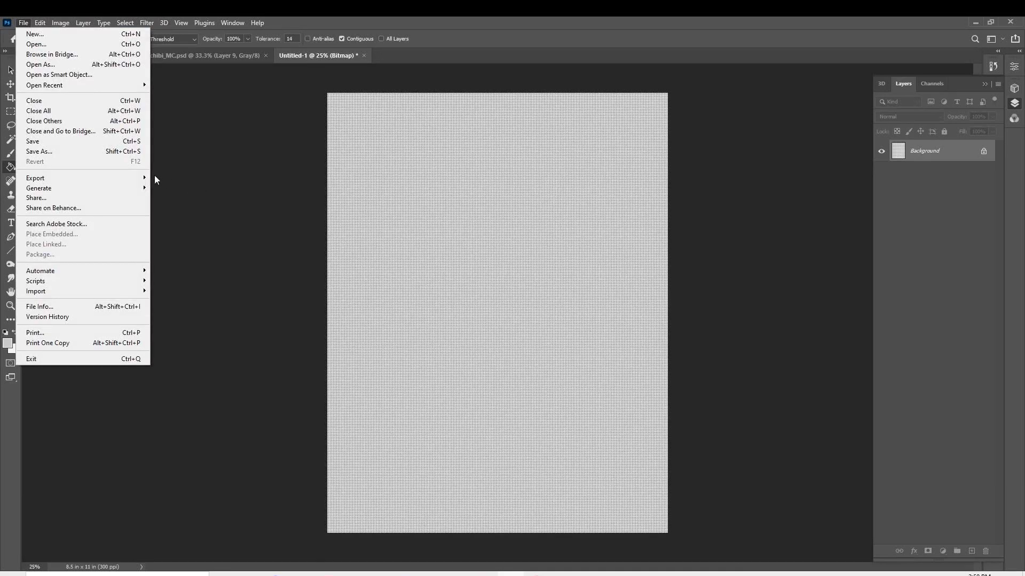
Revert the page to plain light grey grayscale and restart the bitmap conversion
click(183, 44)
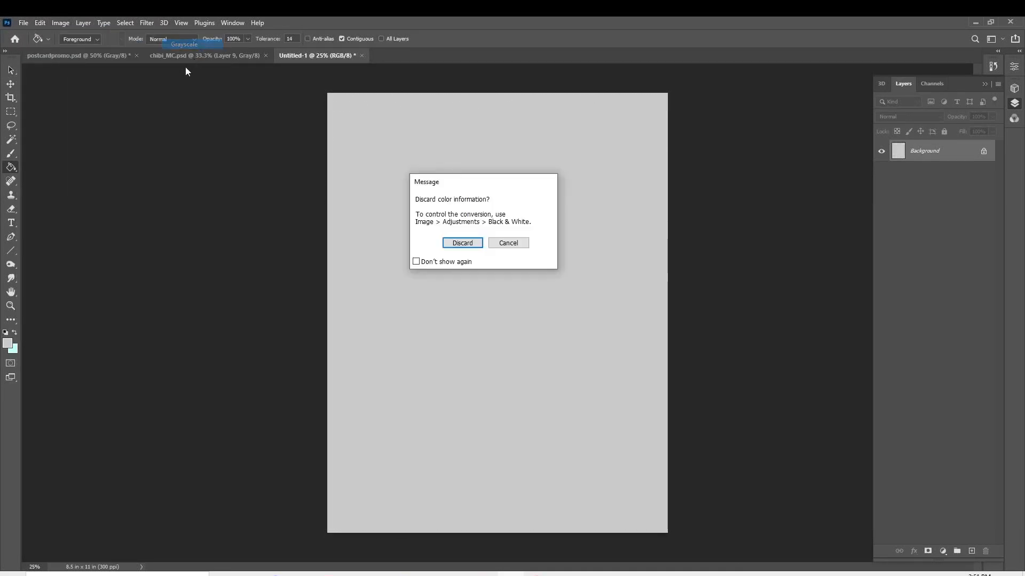
click(461, 243)
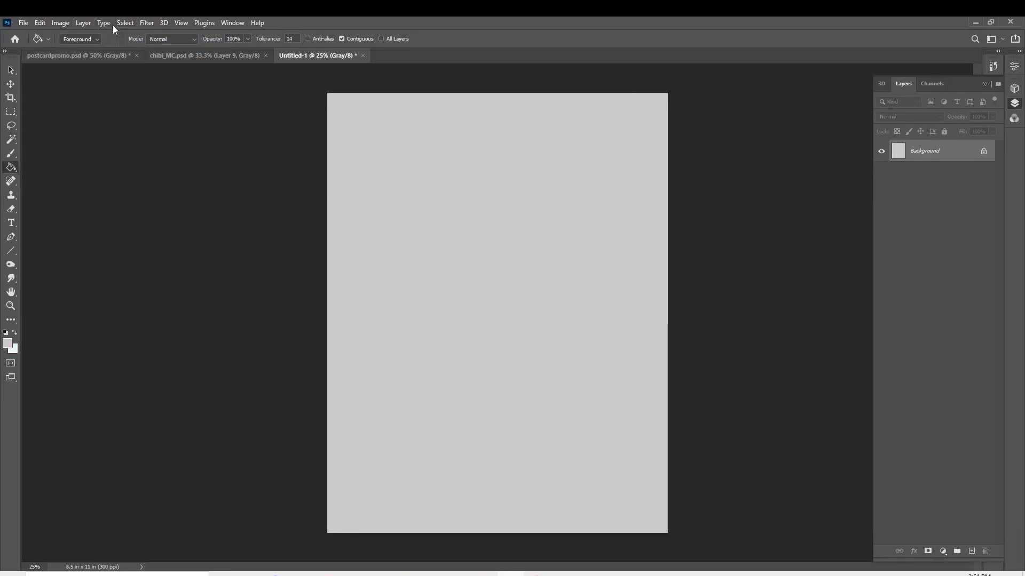
click(60, 22)
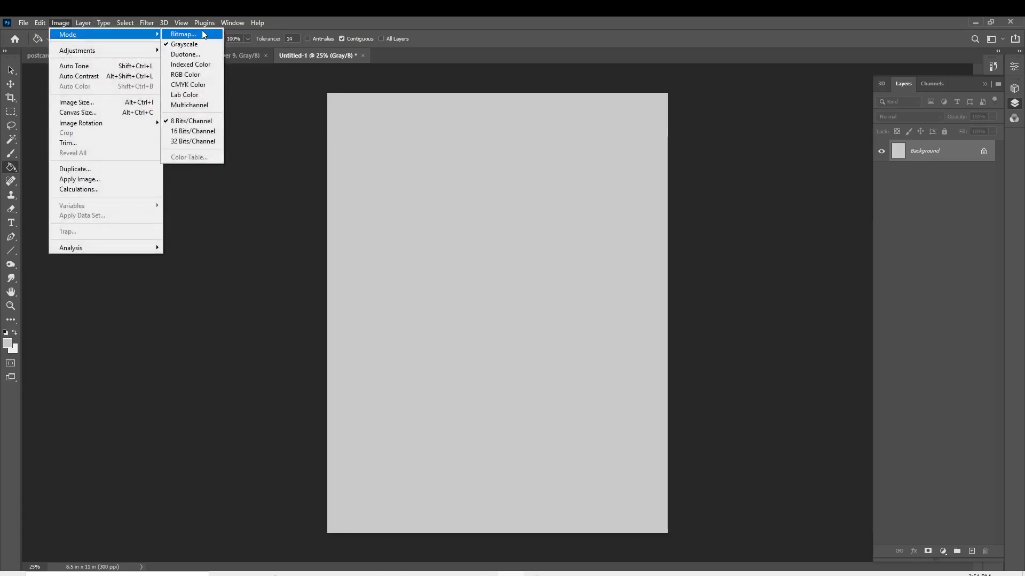
click(182, 34)
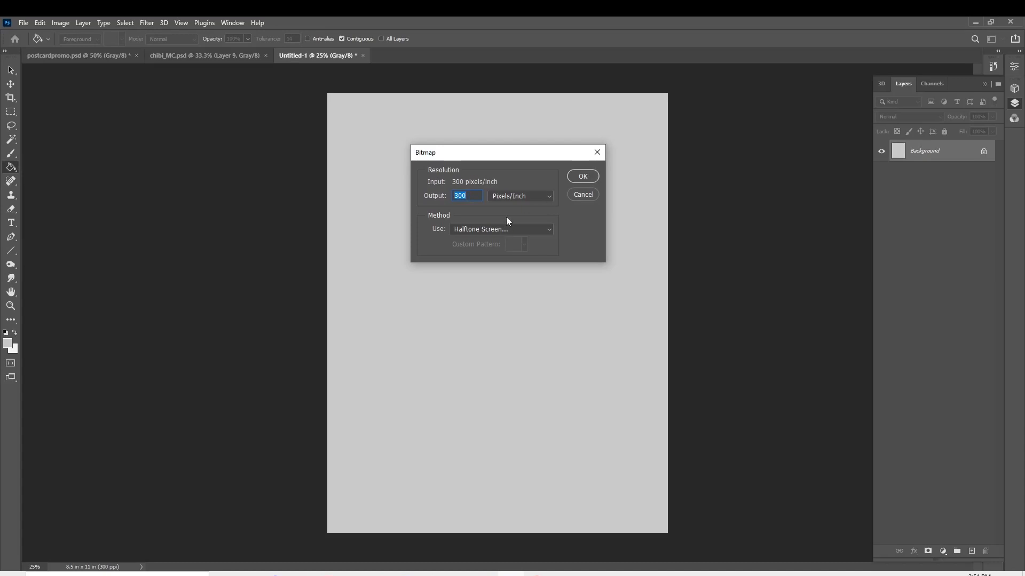
Convert the page to a 60 lines/inch, 45-degree round-dot halftone bitmap
click(580, 176)
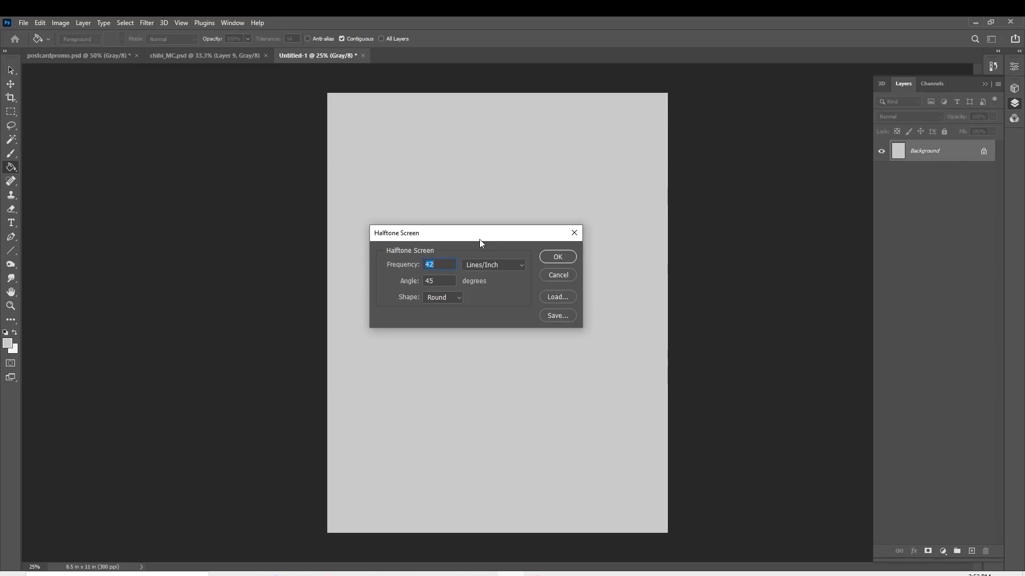
text(60)
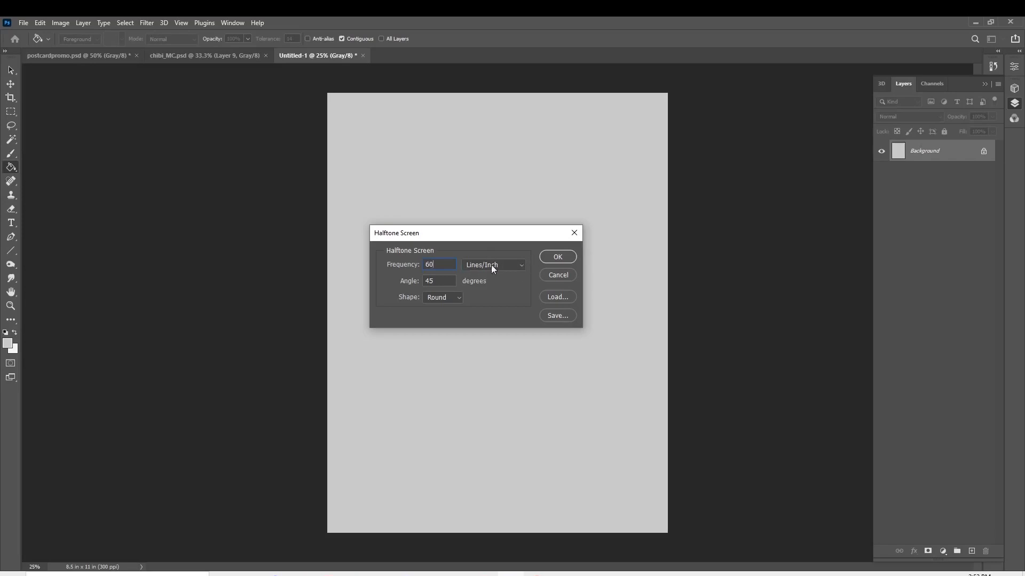
click(438, 281)
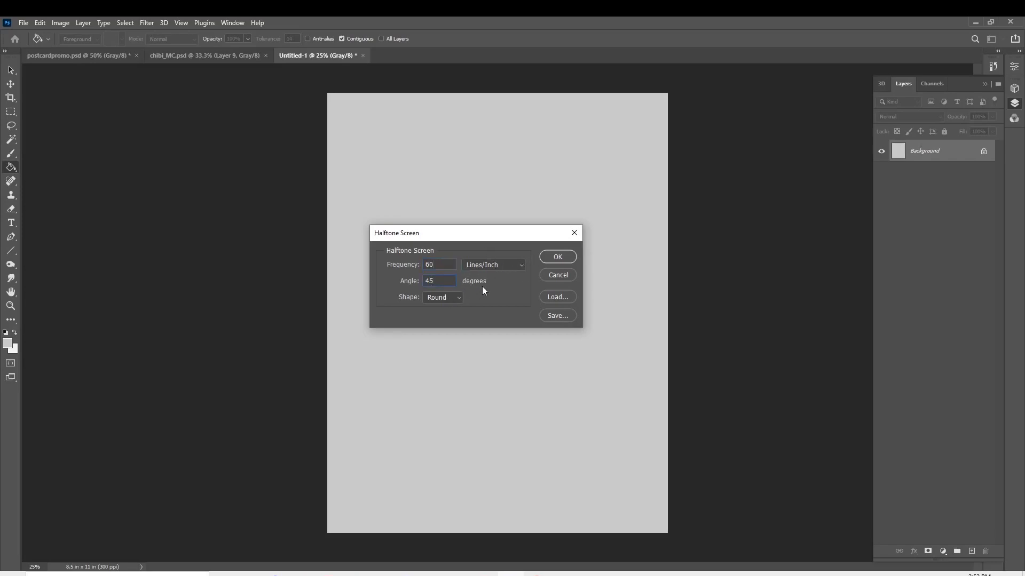
mouse_move(482, 286)
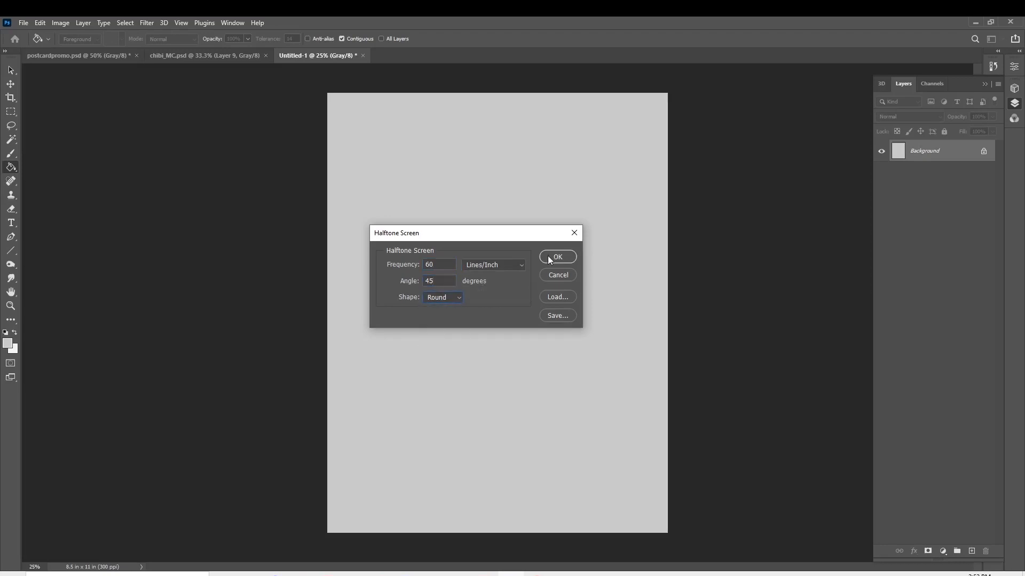
click(557, 256)
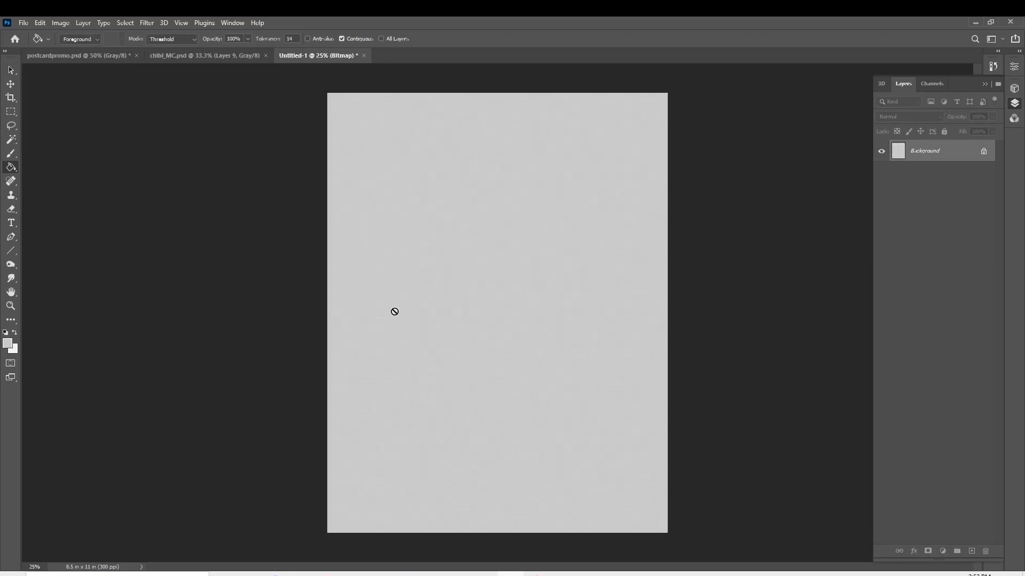
mouse_move(360, 453)
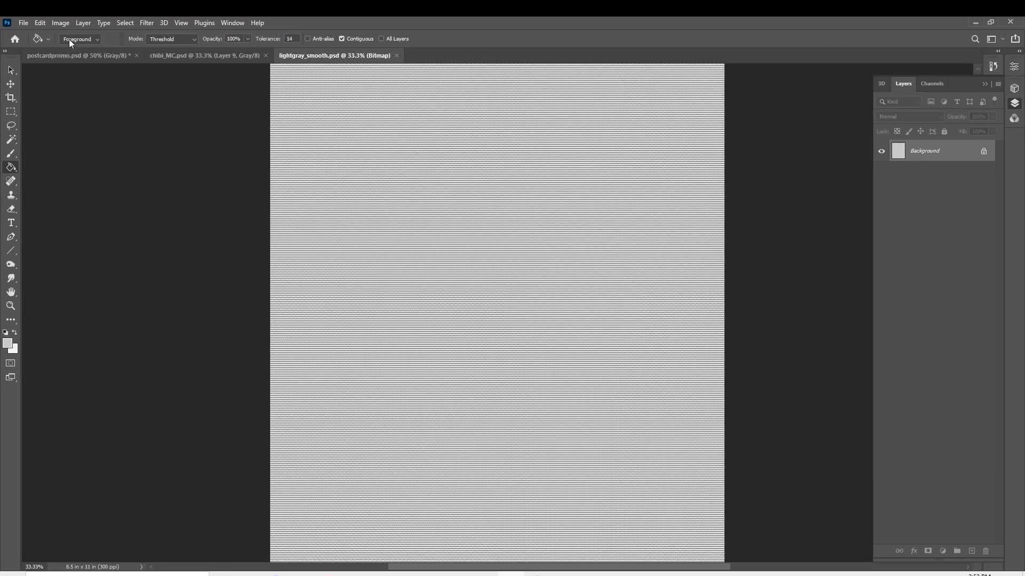
Select and copy the whole halftone pattern, then paste it into the postcard file as Layer 1
click(40, 23)
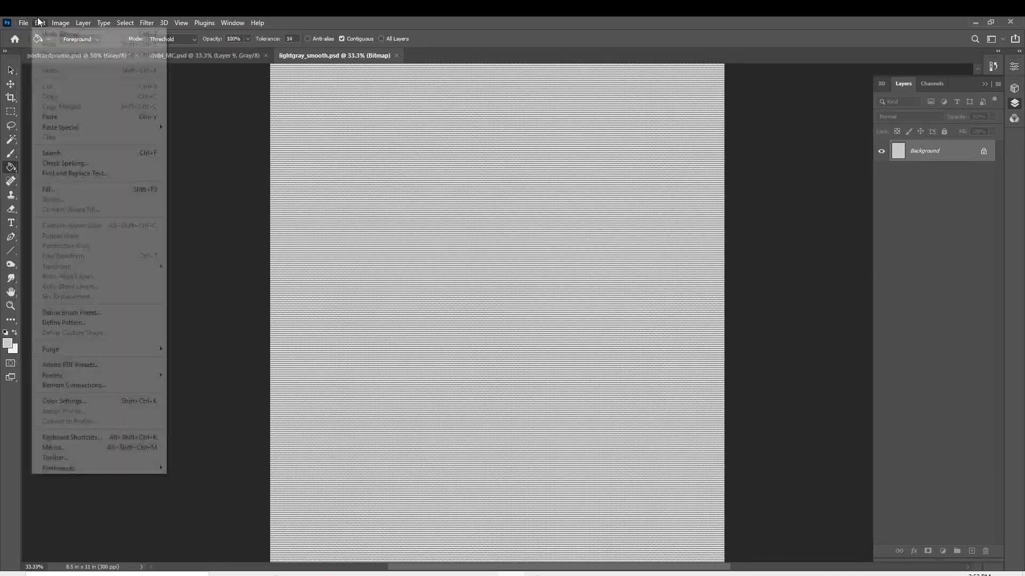
click(60, 23)
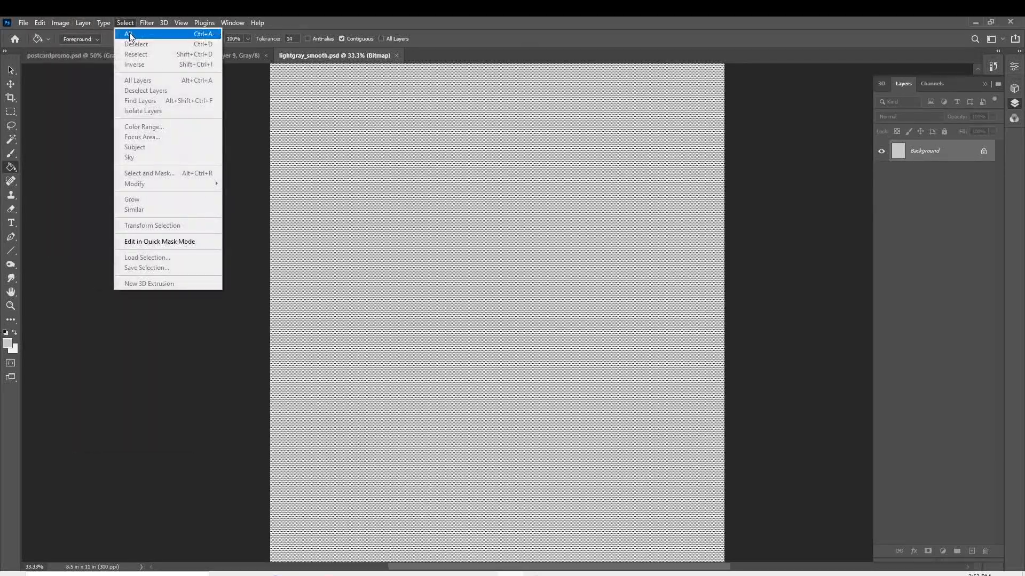
click(39, 22)
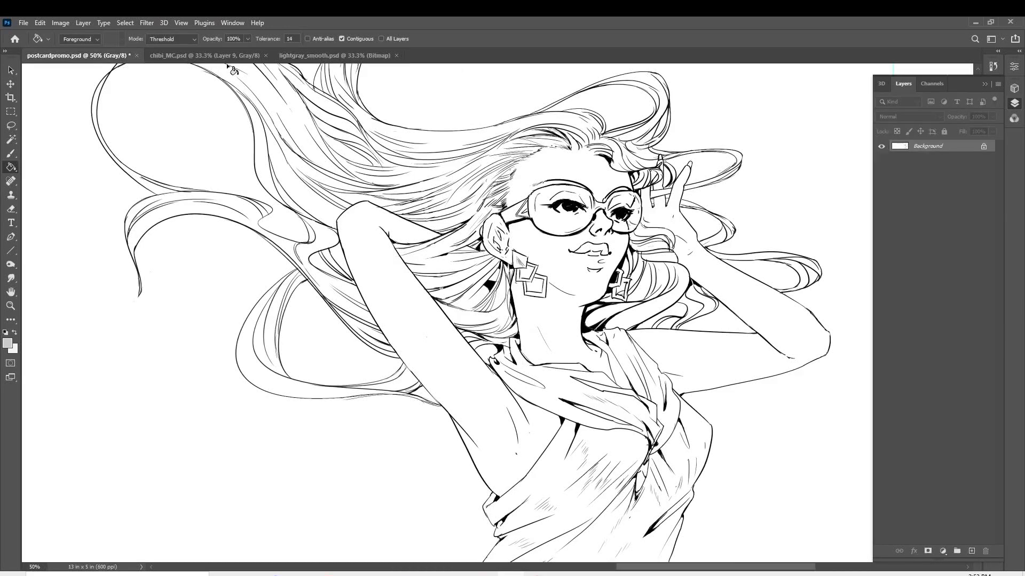
click(172, 38)
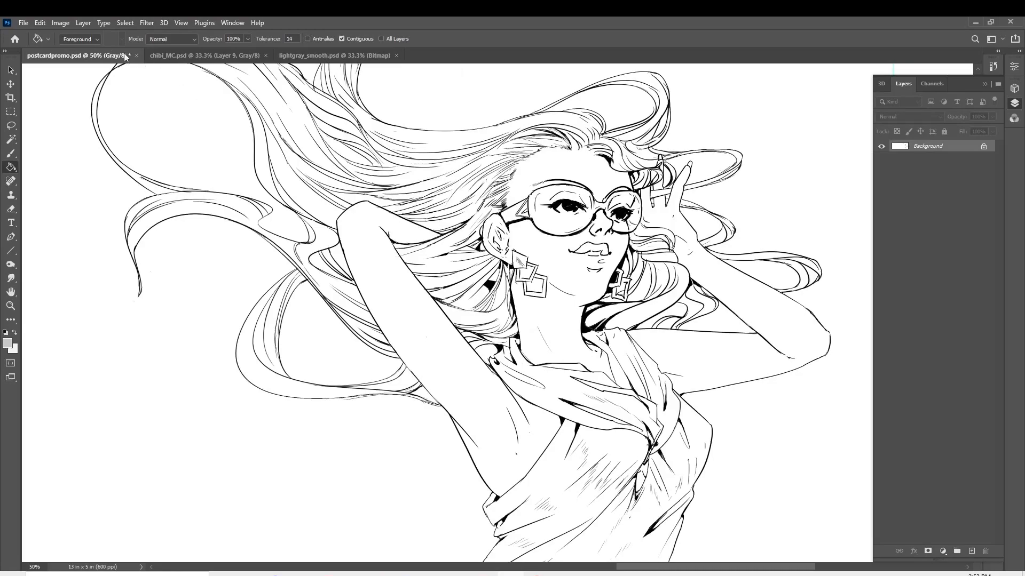
click(39, 22)
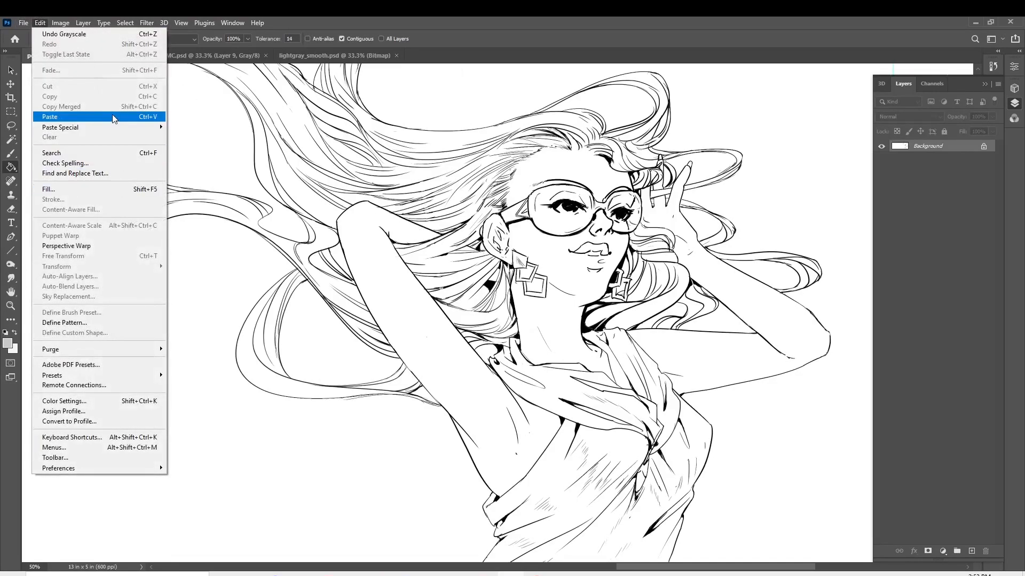
click(50, 116)
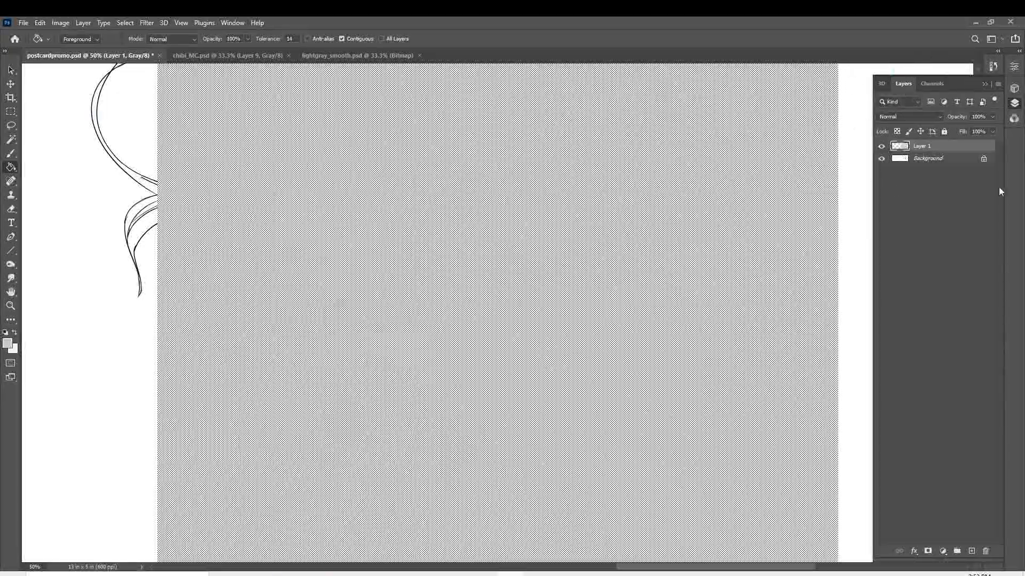
Duplicate the Background line art to a top layer and blend it with Multiply over the screentone
click(910, 117)
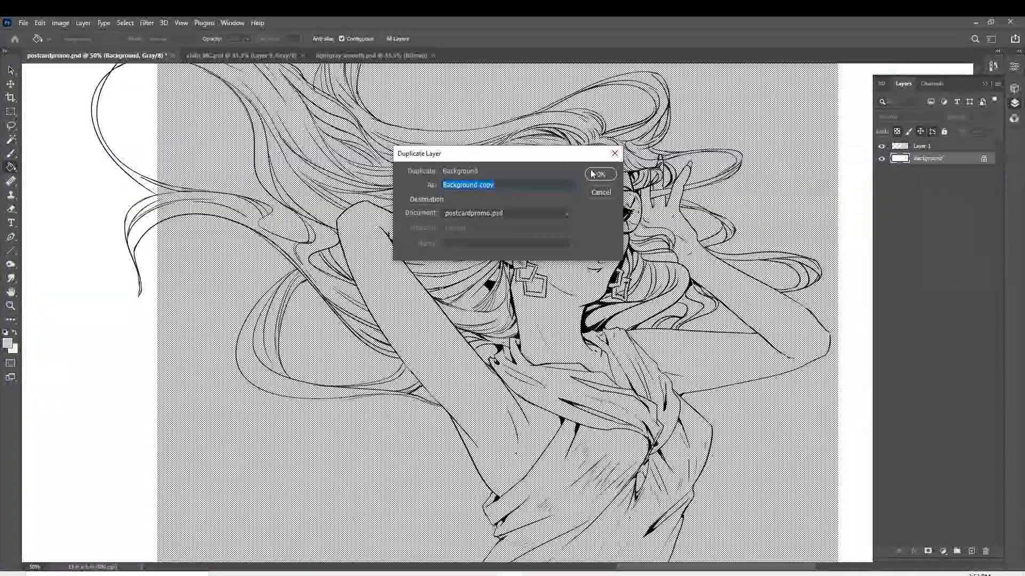
click(598, 173)
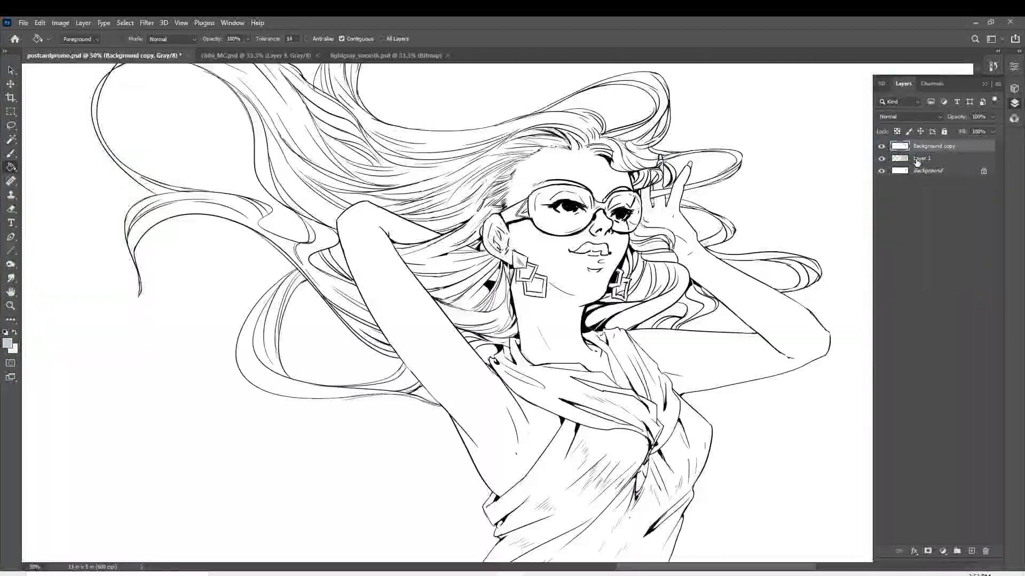
click(908, 117)
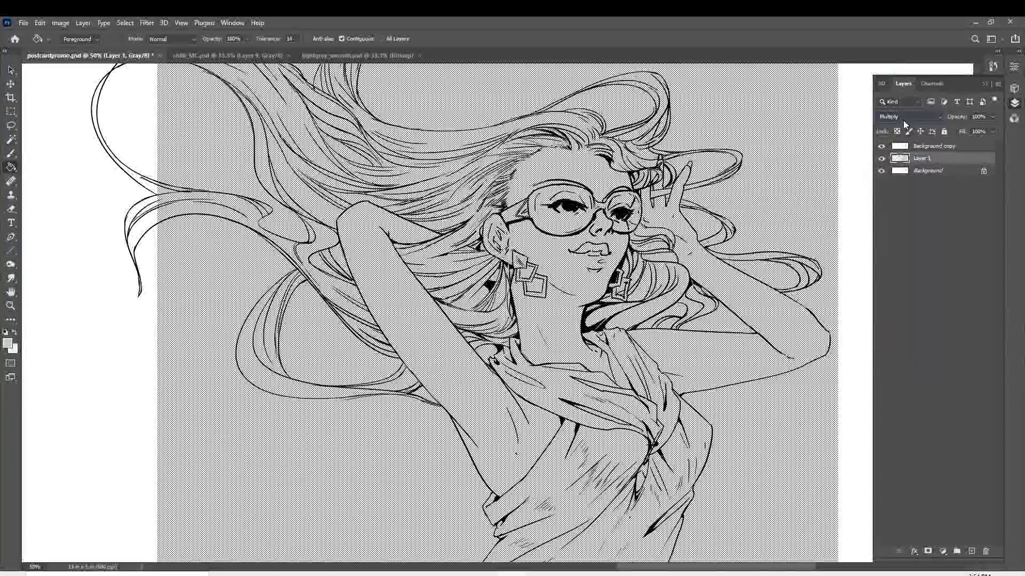
click(908, 117)
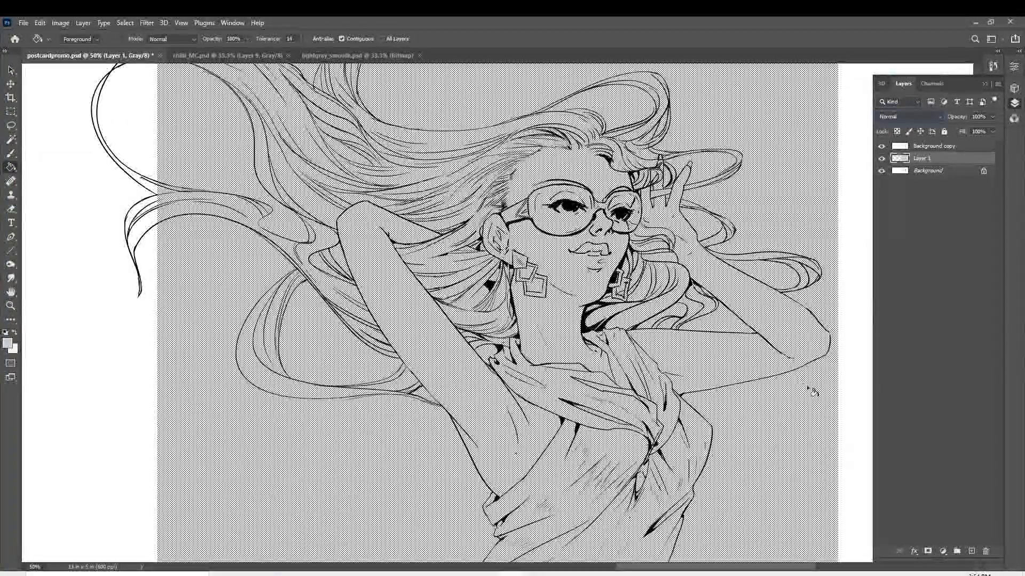
mouse_move(885, 391)
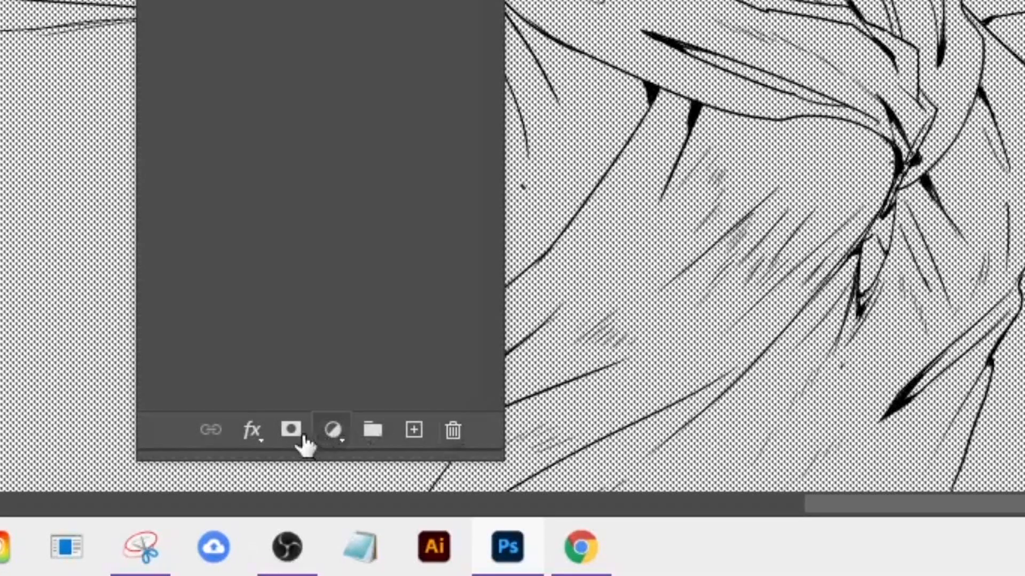
mouse_move(292, 431)
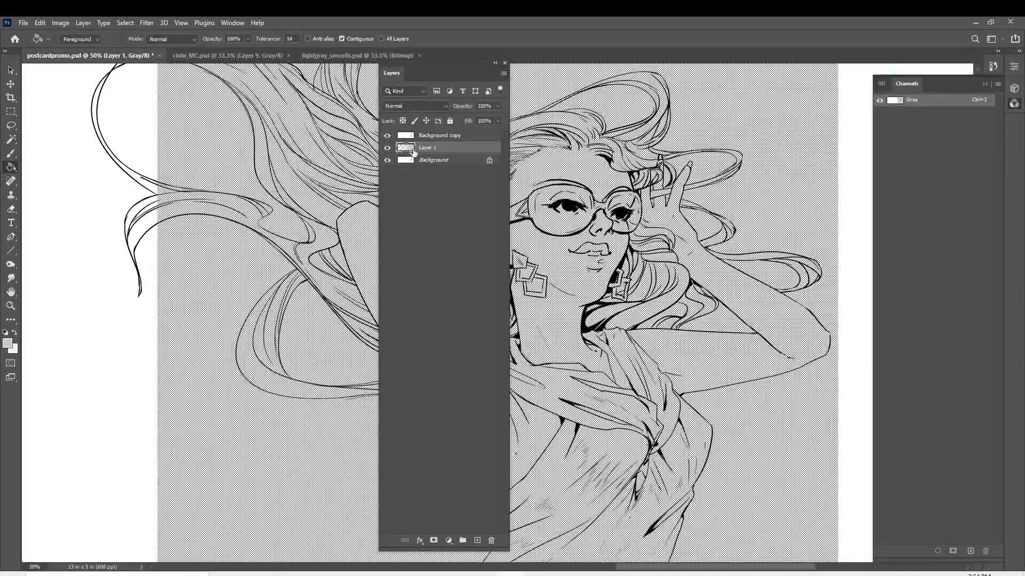
Rename the pasted screentone layer from Layer 1 to 'Light Gray'
double_click(427, 147)
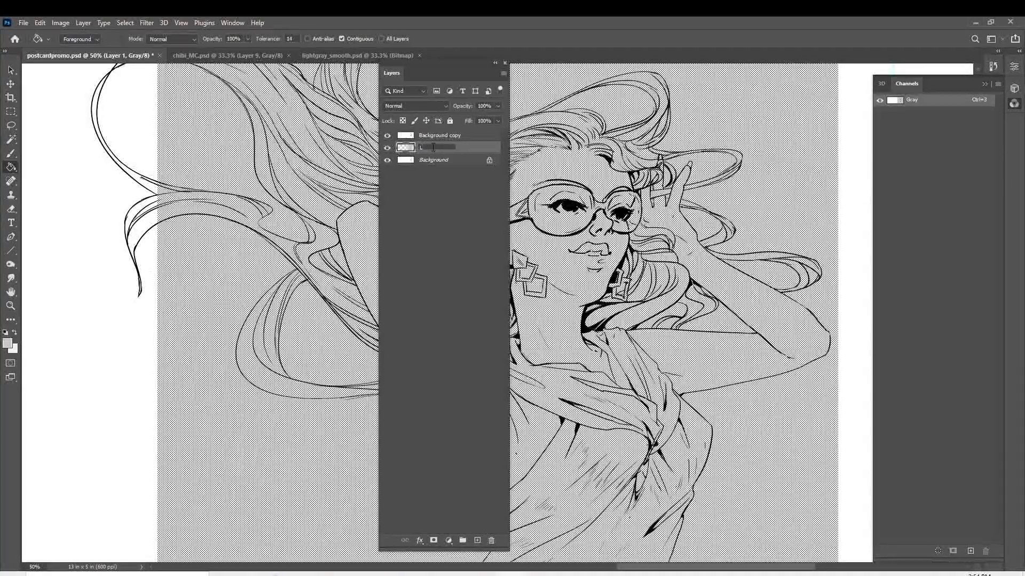
text(Light Gray)
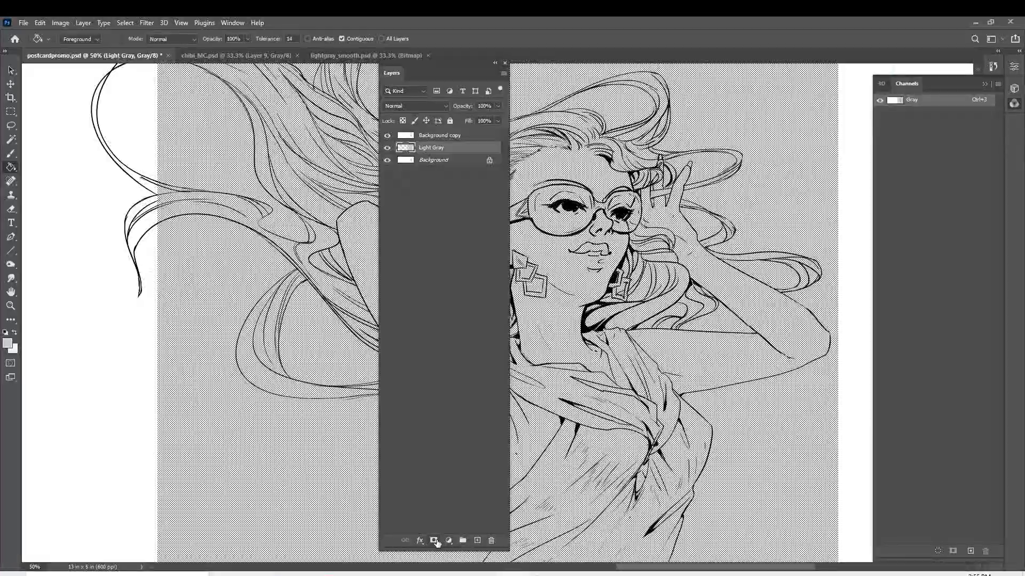
Add a white layer mask to the Light Gray layer and make it the active target
click(448, 540)
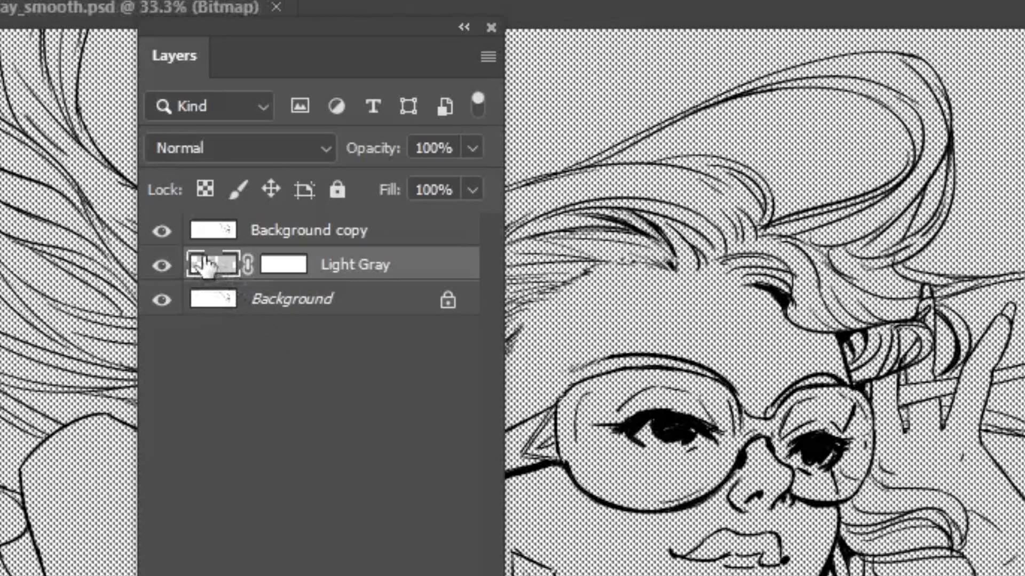
click(213, 264)
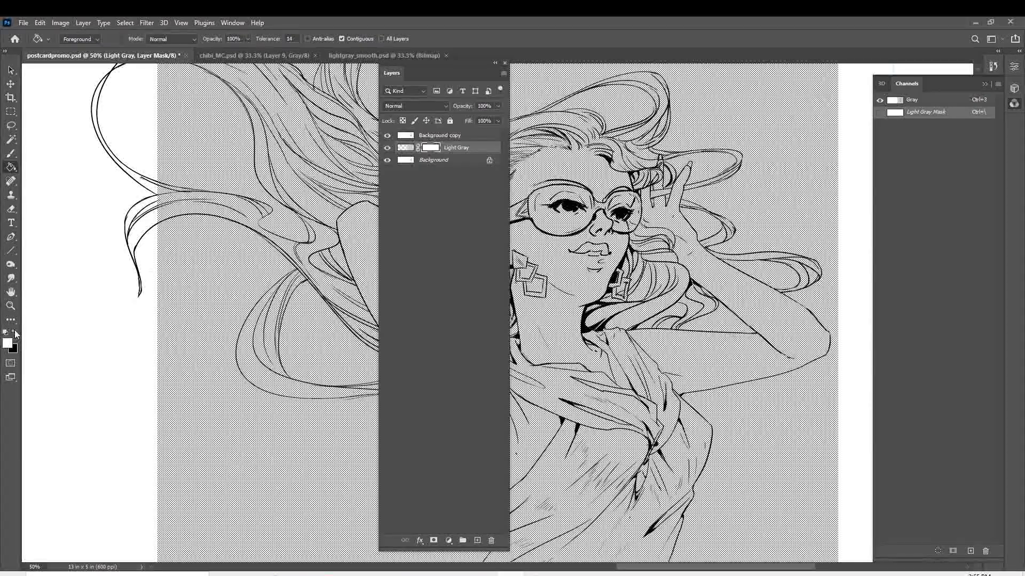
mouse_move(14, 334)
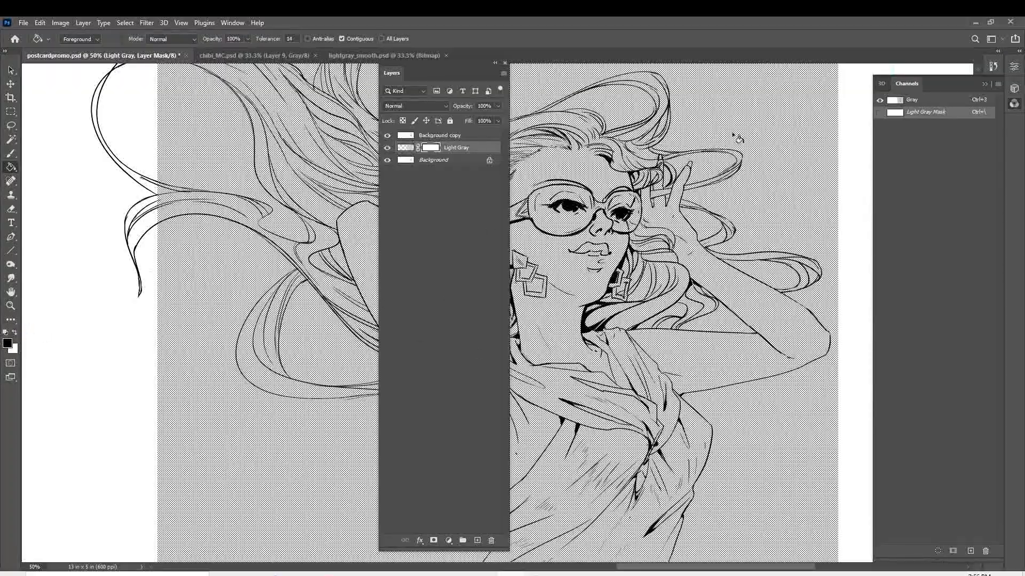
mouse_move(851, 325)
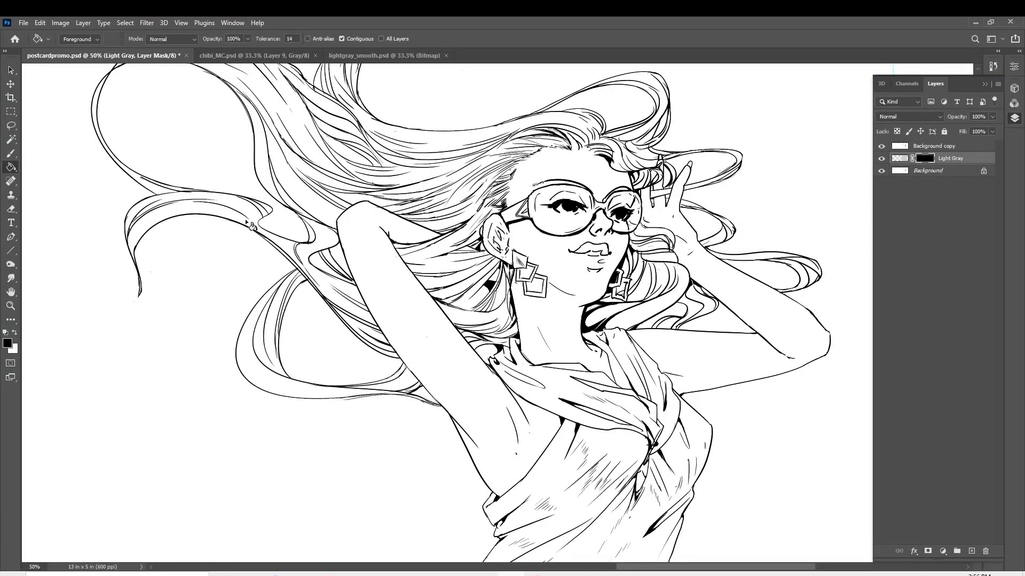
mouse_move(203, 365)
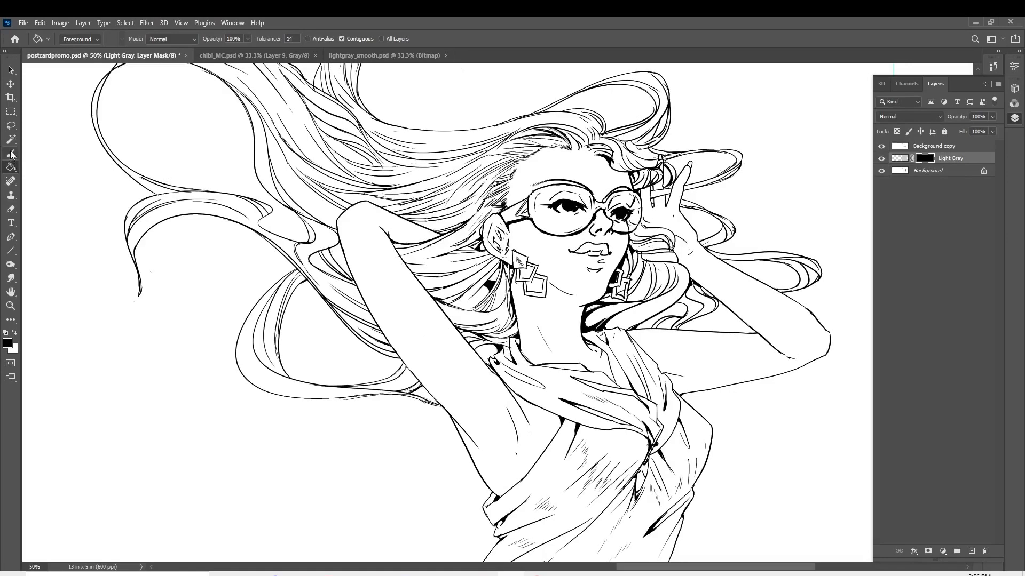
Fill the mask black and paint halftone back onto the girl's shirt with white
click(10, 154)
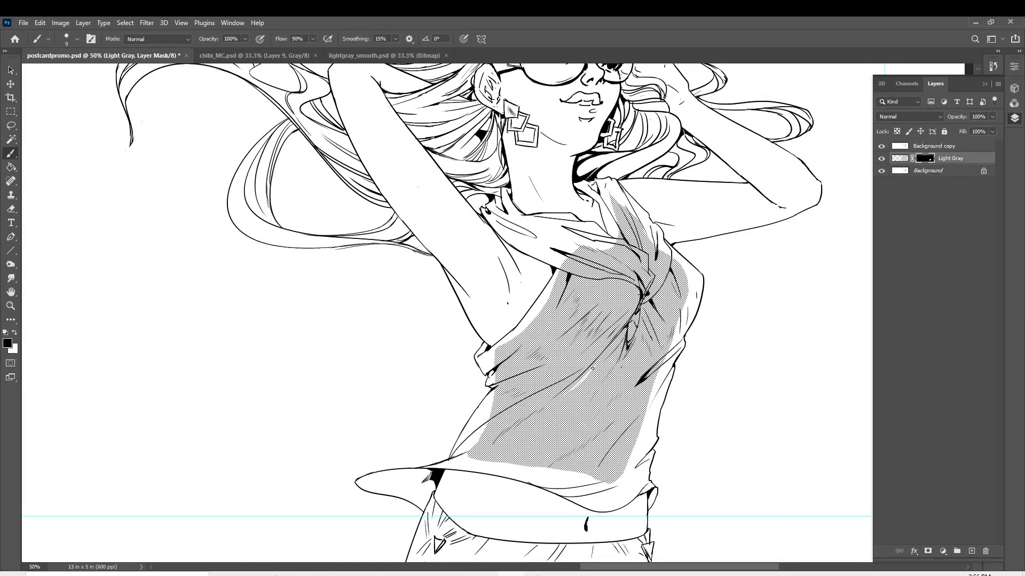
Paint highlight streaks on the shirt folds and reveal tone across hair and face
drag(591, 370, 578, 405)
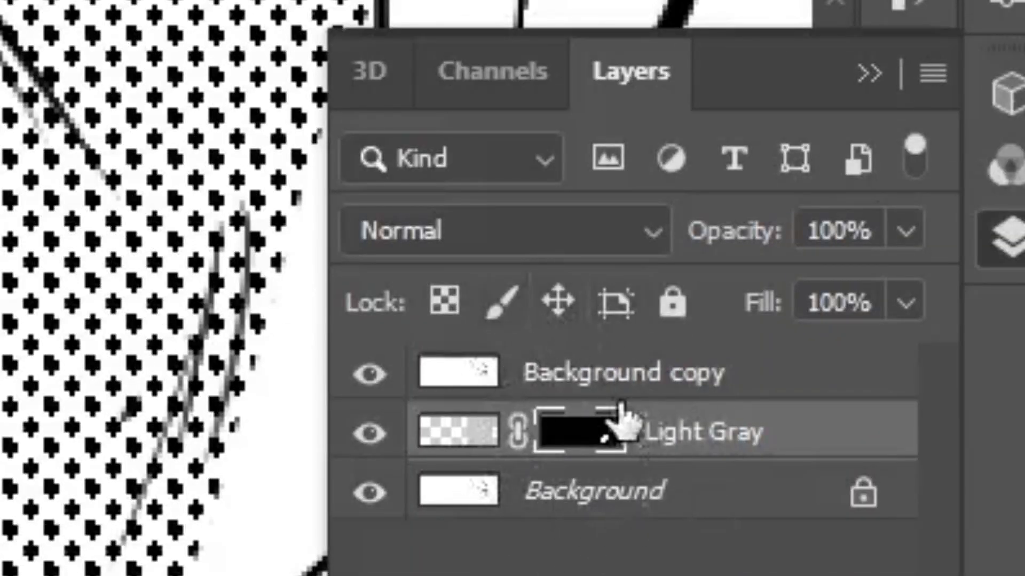
mouse_move(618, 447)
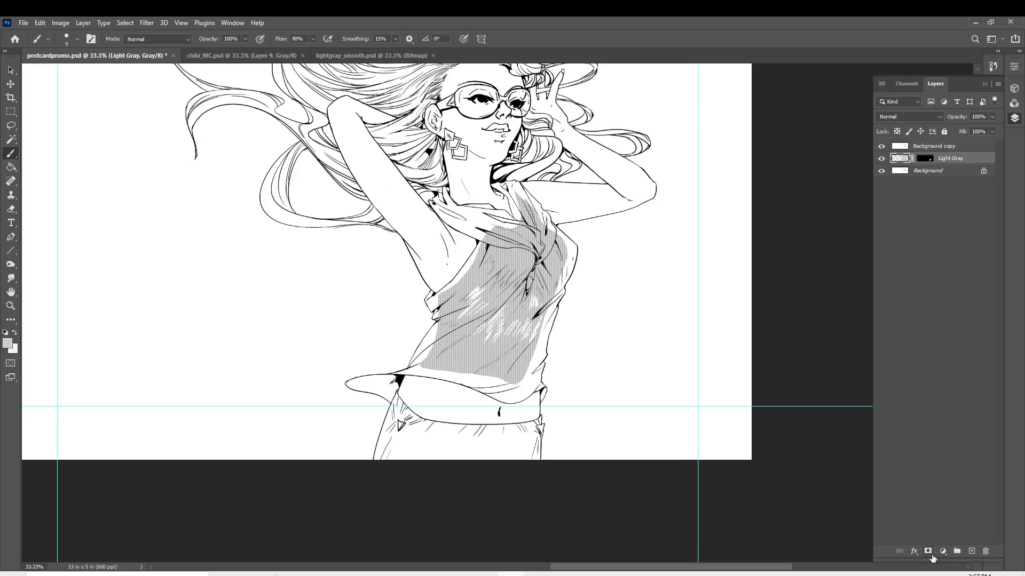
mouse_move(959, 147)
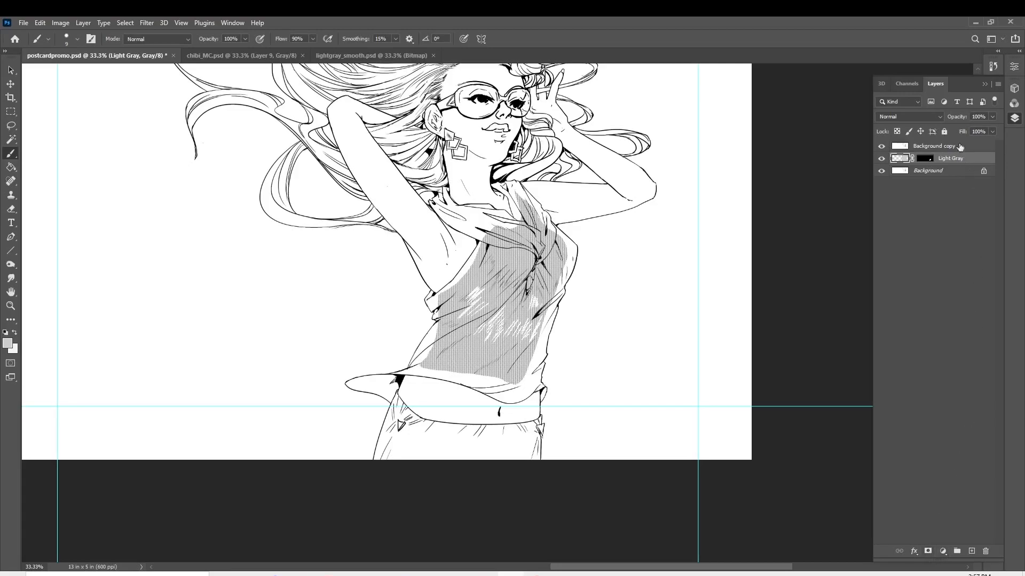
click(926, 158)
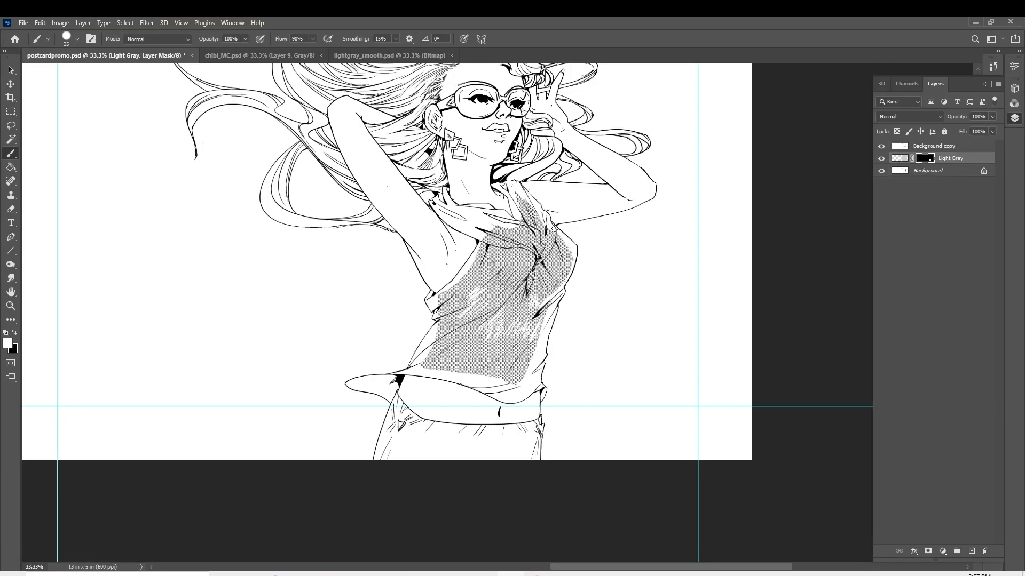
drag(542, 215, 569, 258)
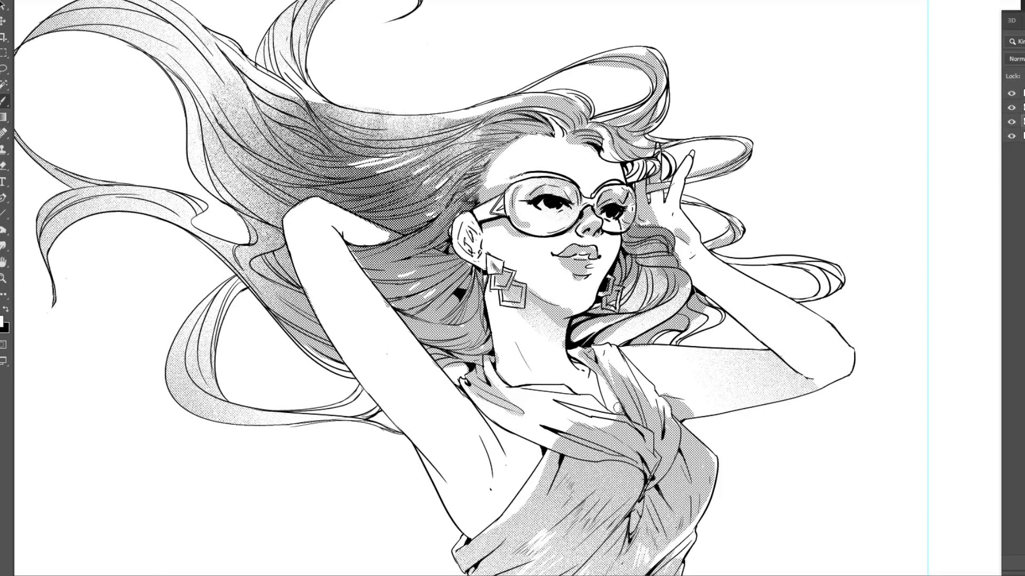
Bring in the DarkGray tone file to shade the trousers with denser halftone
scroll(down, 3)
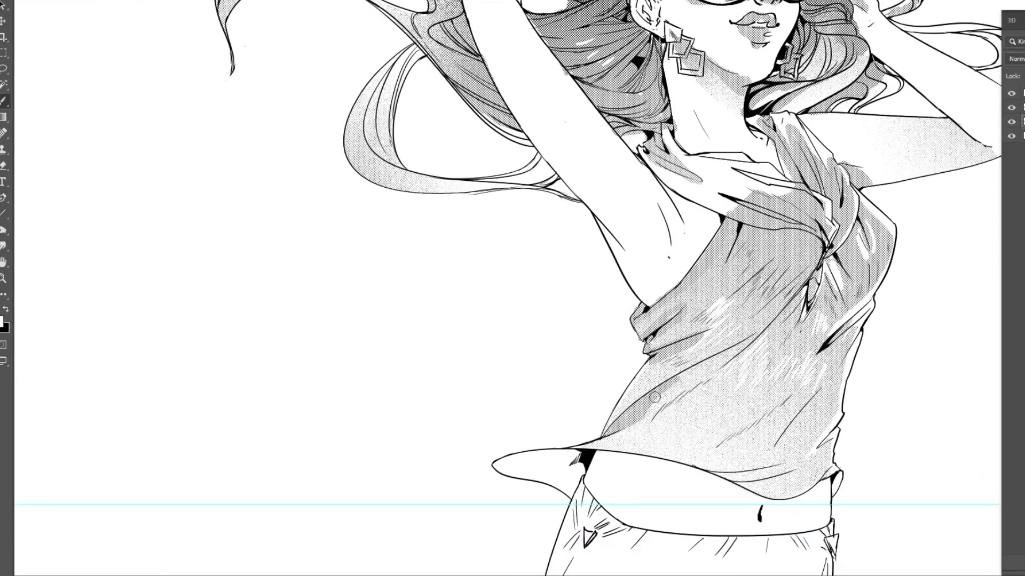
scroll(down, 3)
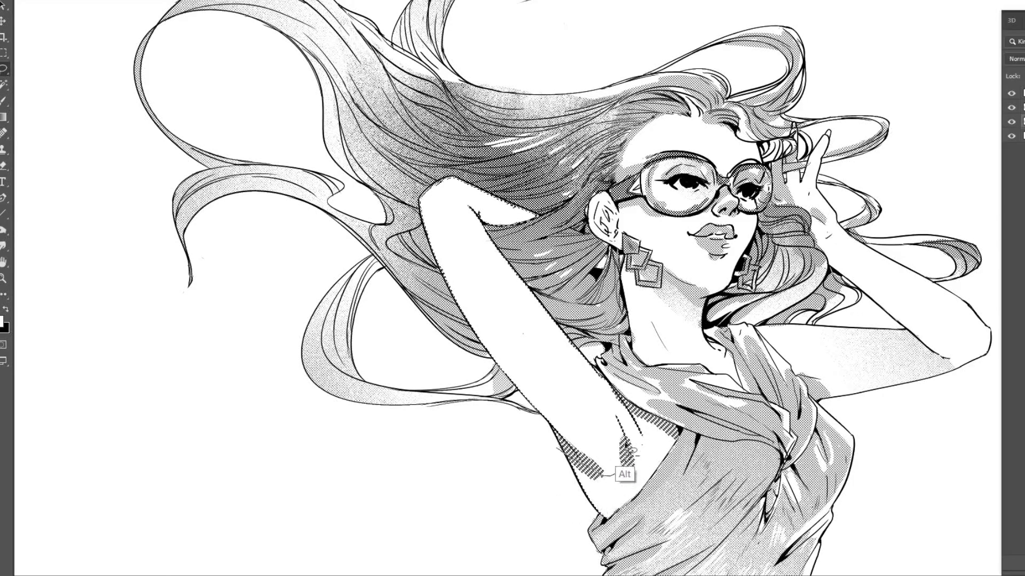
scroll(down, 3)
text(da)
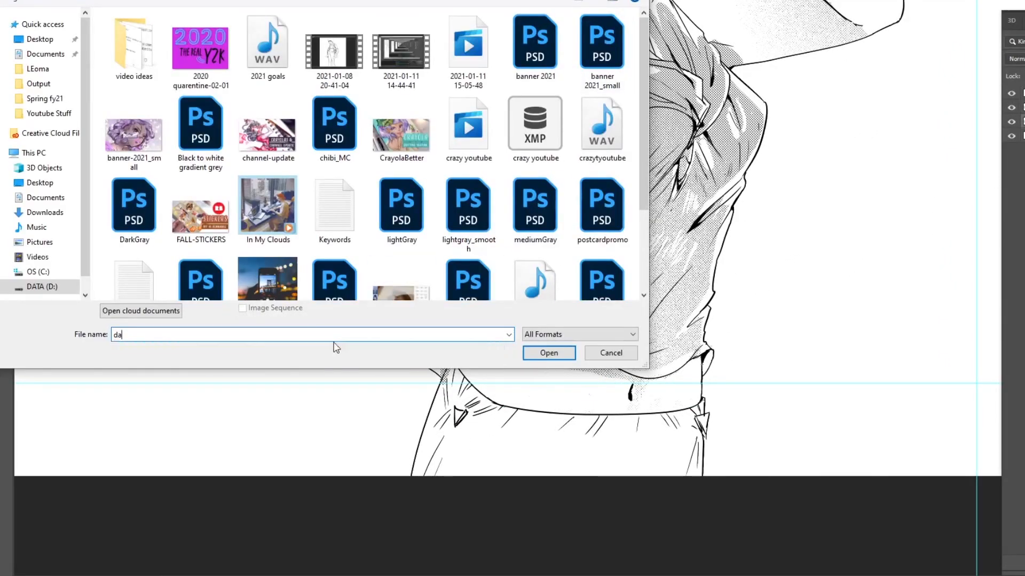
click(609, 353)
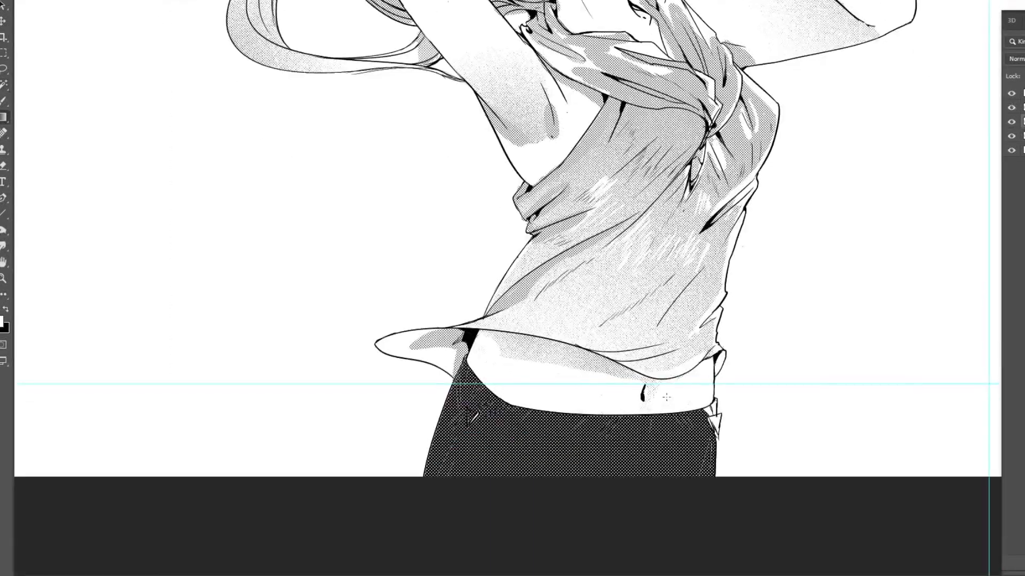